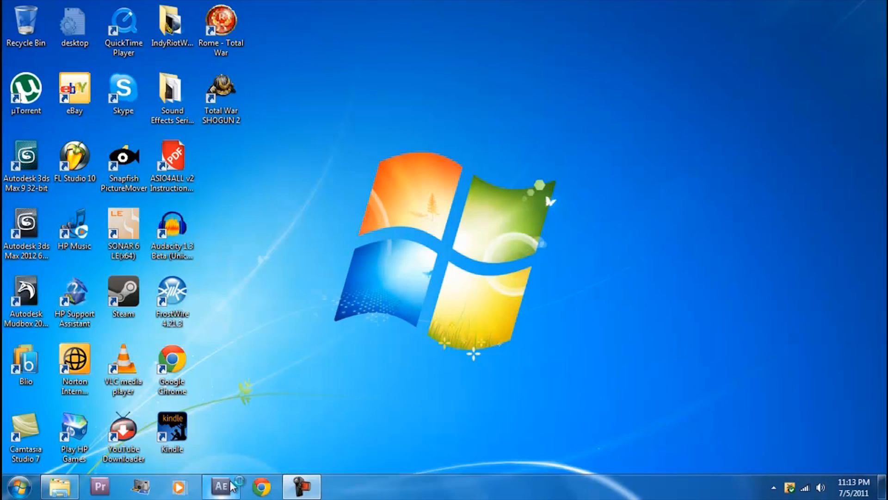
Launch After Effects and create a new HDTV 1080 24 composition named Hologram.
click(220, 485)
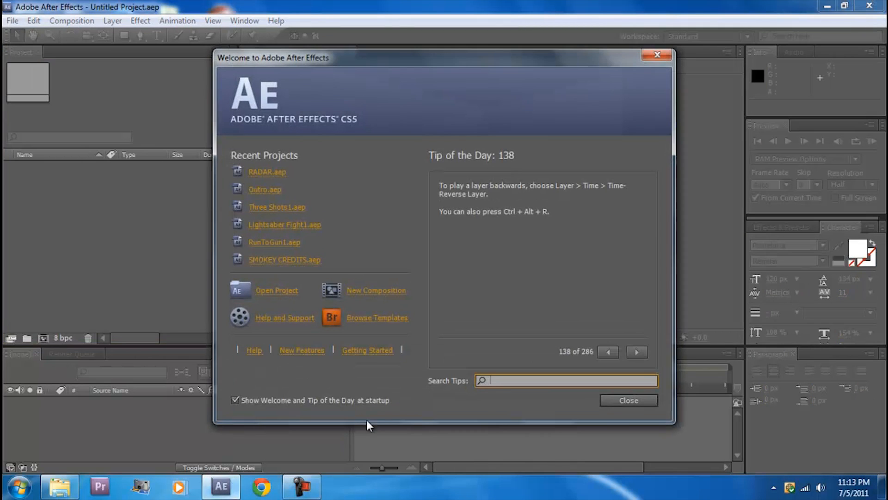
click(375, 289)
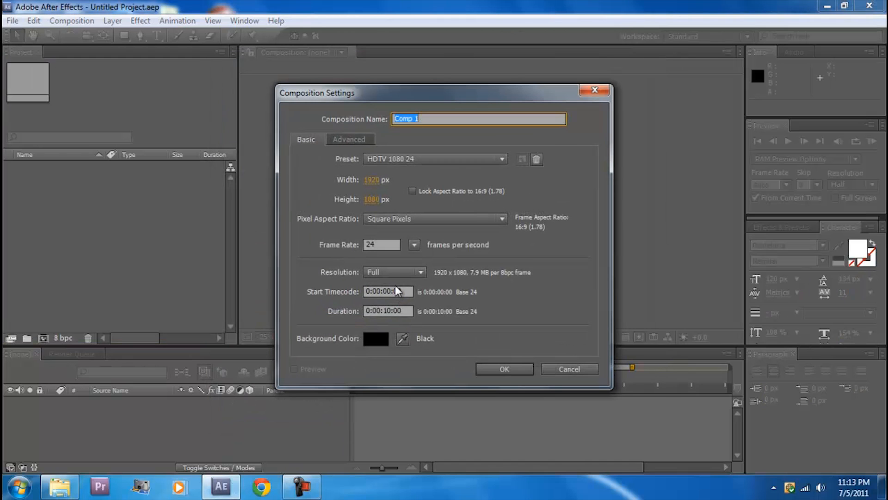
text(Hologram)
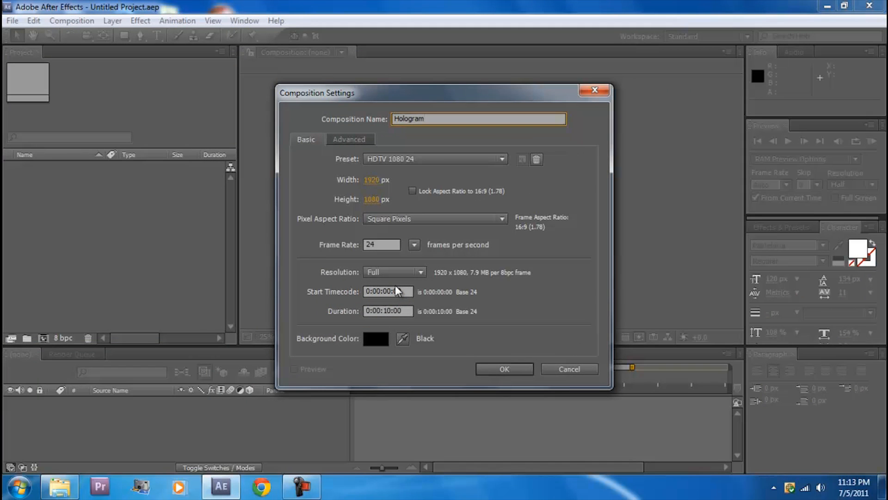
click(503, 369)
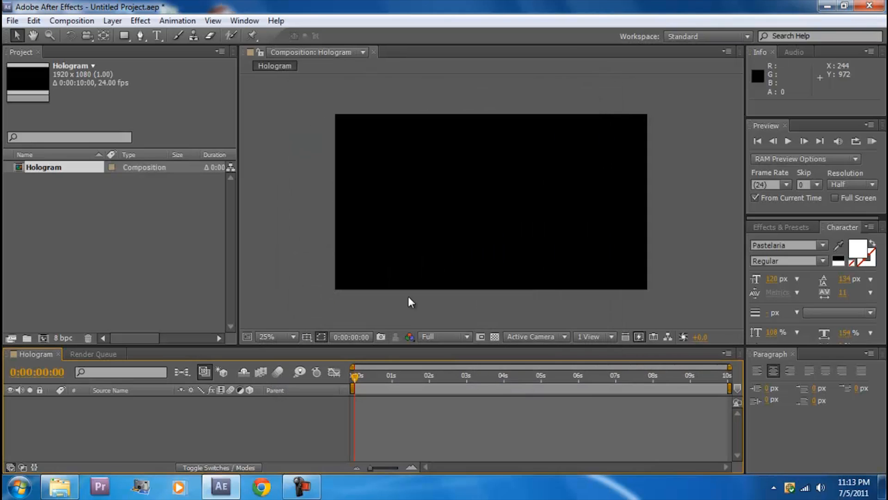
Add a full-size blue solid layer to the Hologram composition.
click(112, 21)
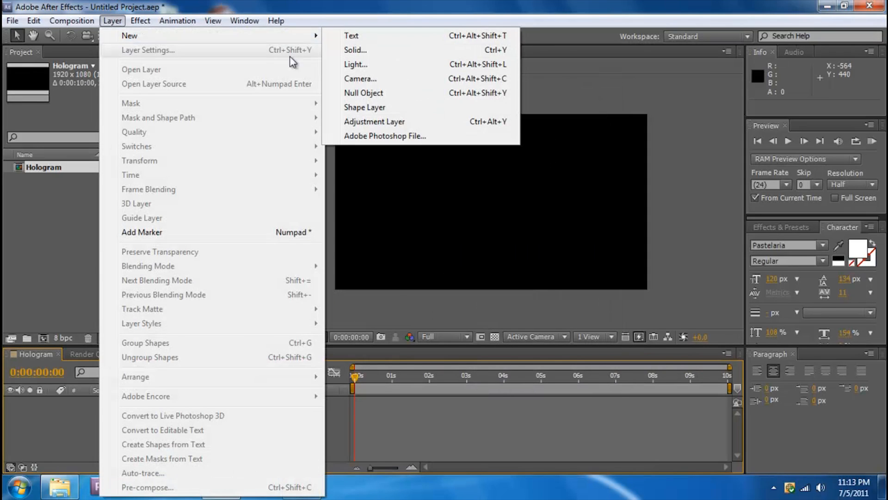
click(355, 50)
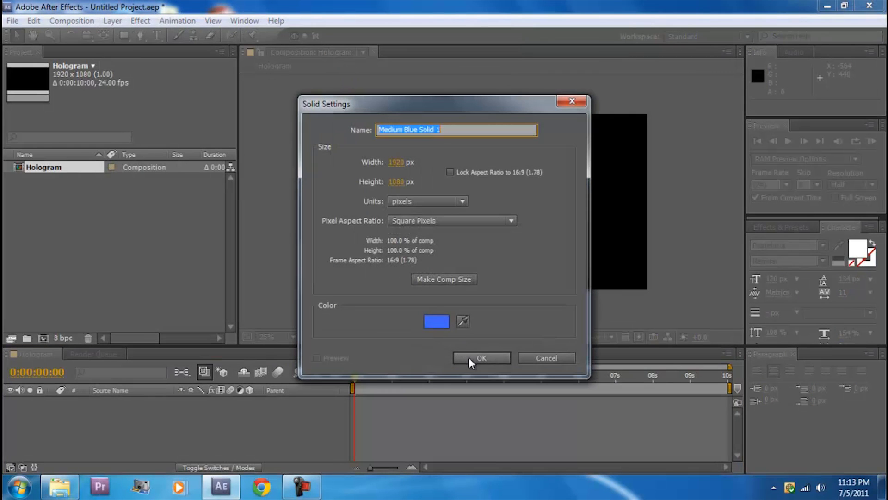
click(481, 358)
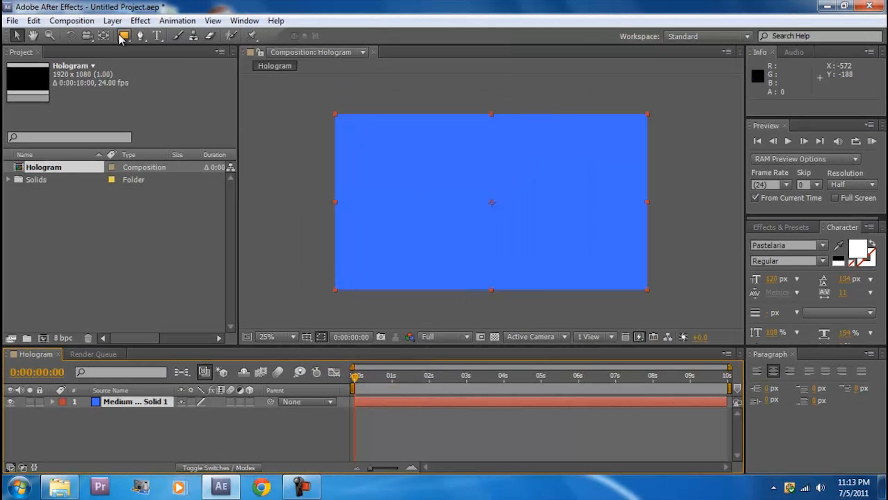
Draw two rectangular masks on the solid and set Mask 2 to Subtract for a blue frame.
click(123, 36)
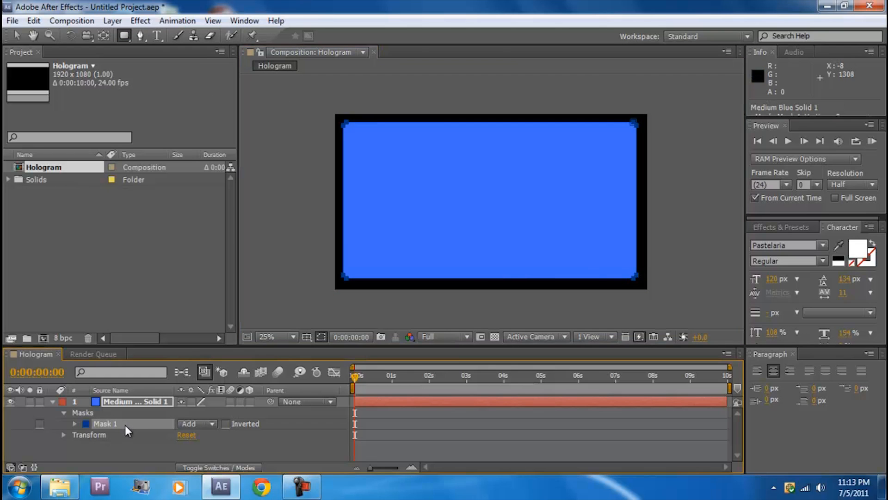
click(197, 435)
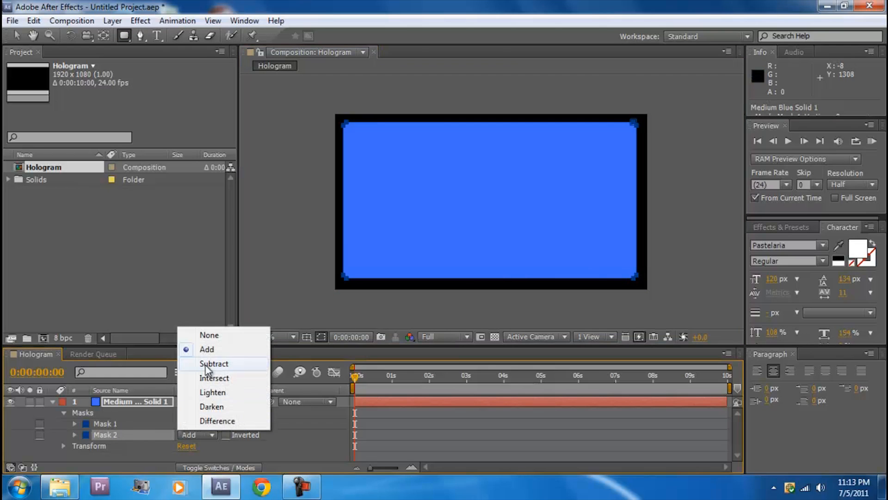
click(214, 363)
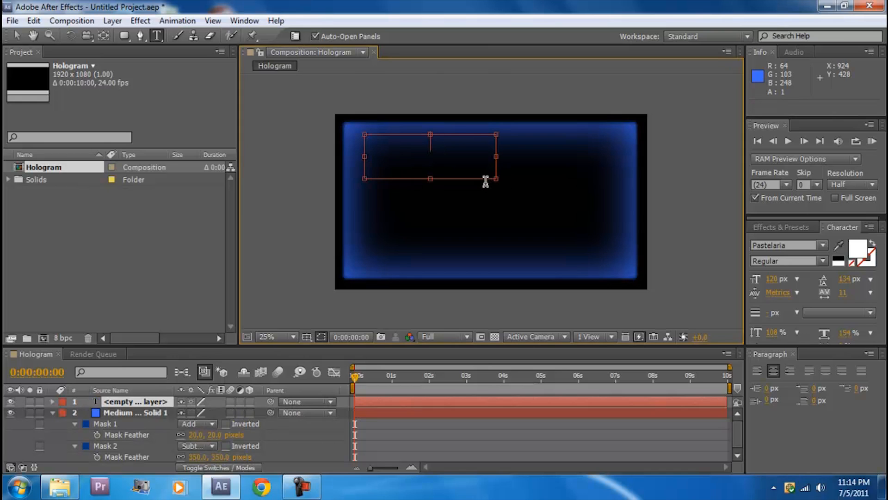
Start the SHIELD text layer in white inside the blue frame.
text(SHIL)
text(45)
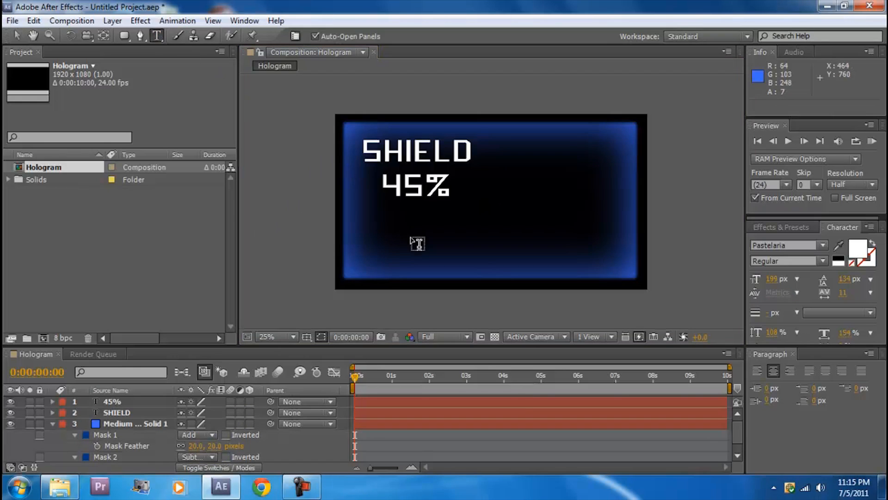
mouse_move(364, 210)
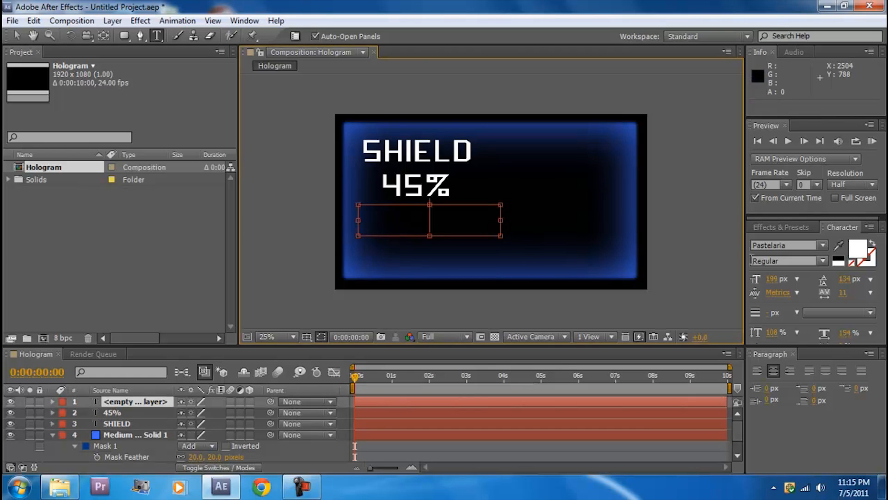
Add a digit row 15651321S and scramble it with a wiggle(3,50) expression on Character Offset.
triple_click(769, 278)
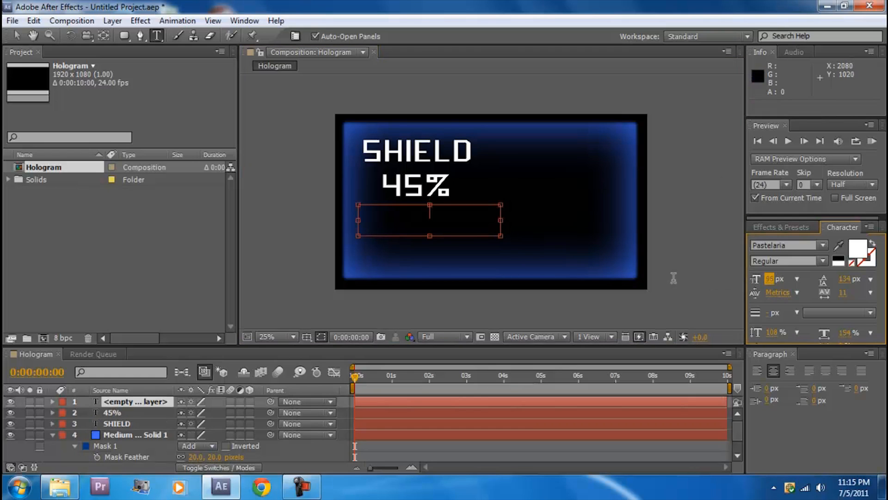
text(15651321S)
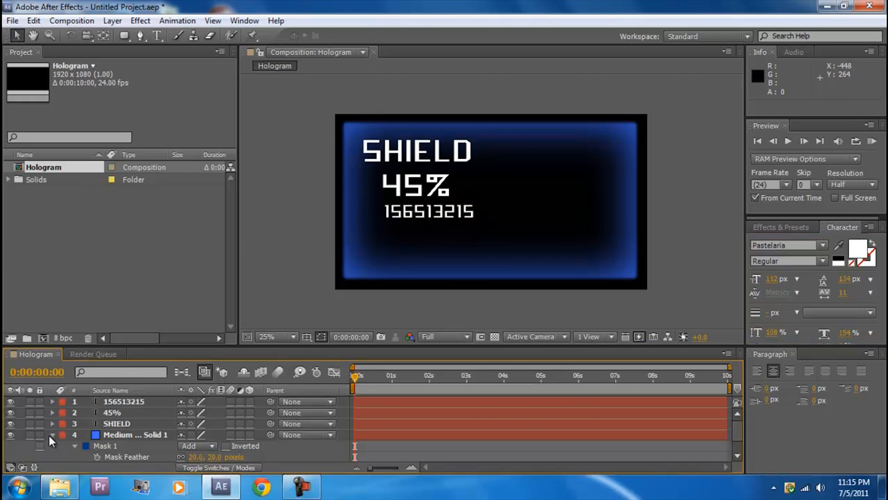
click(52, 401)
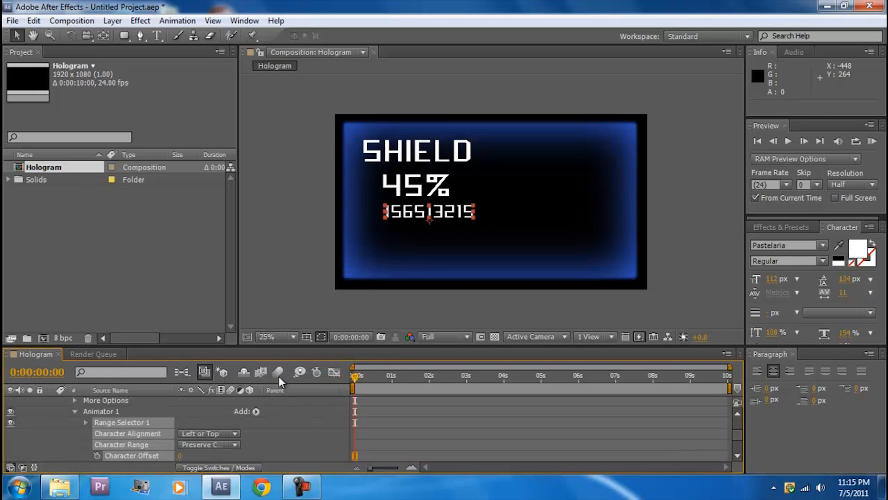
click(97, 422)
text(wiggle)
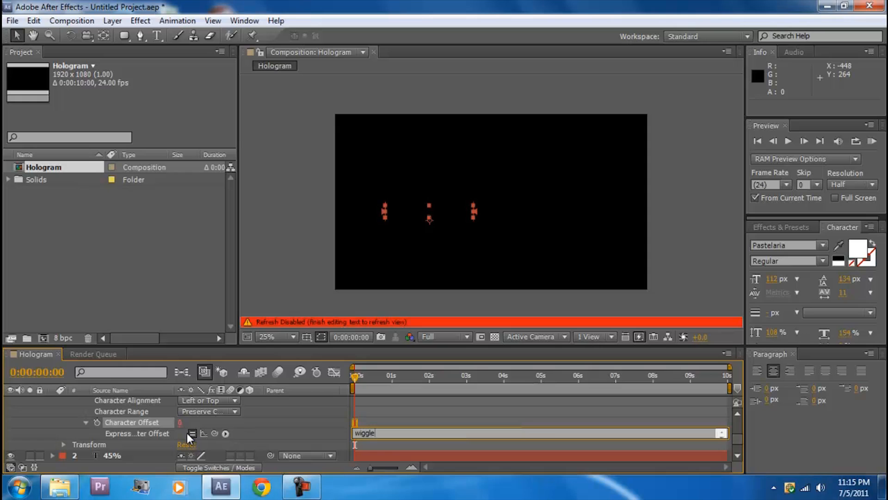
text(()
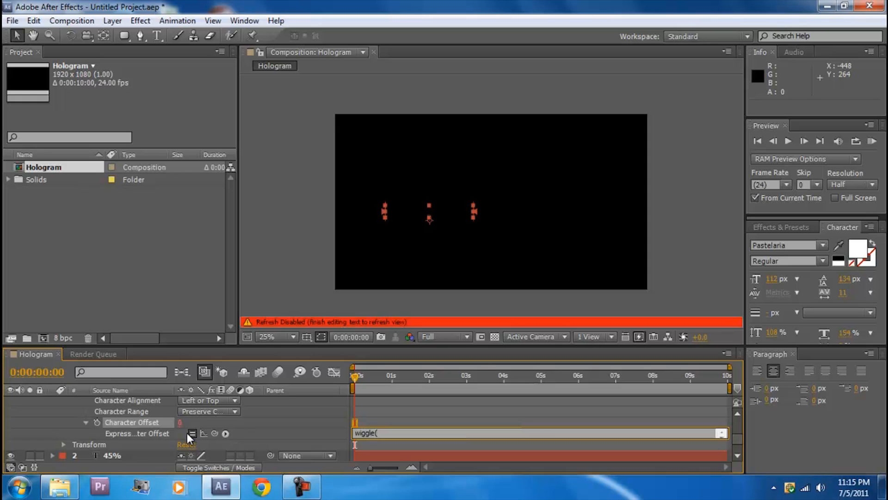
text(3,50)
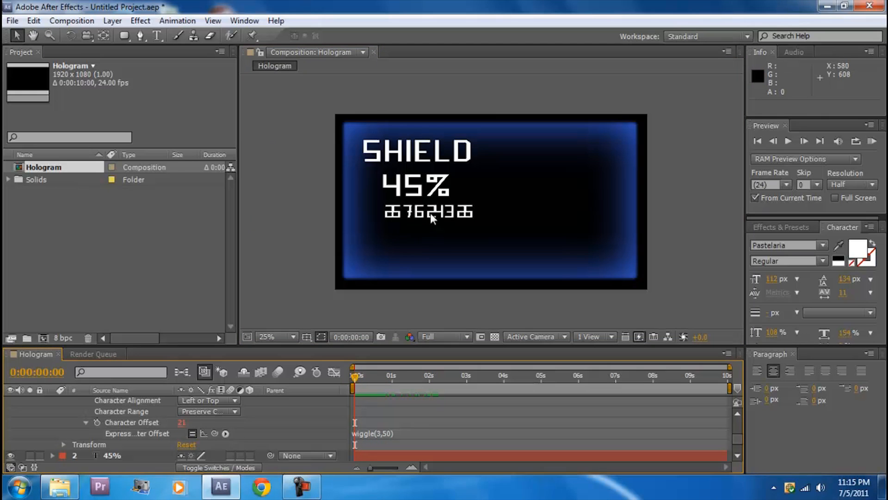
Duplicate the scrambling number text layer.
click(428, 214)
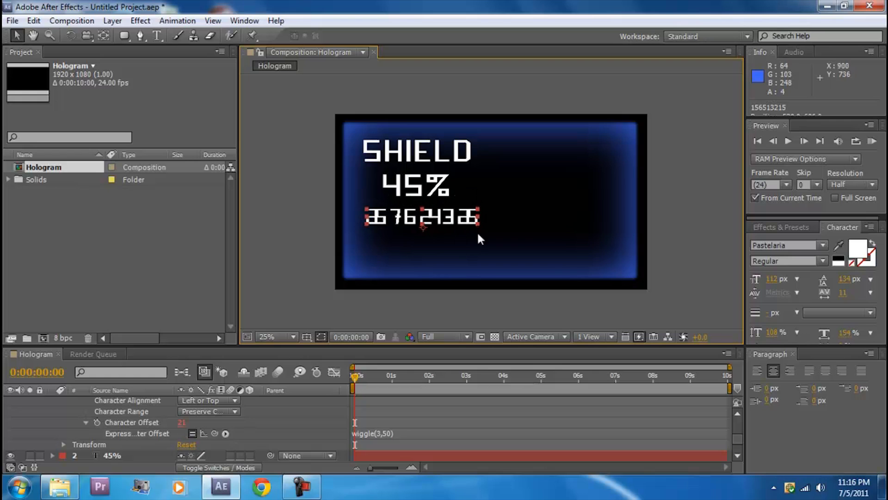
click(158, 36)
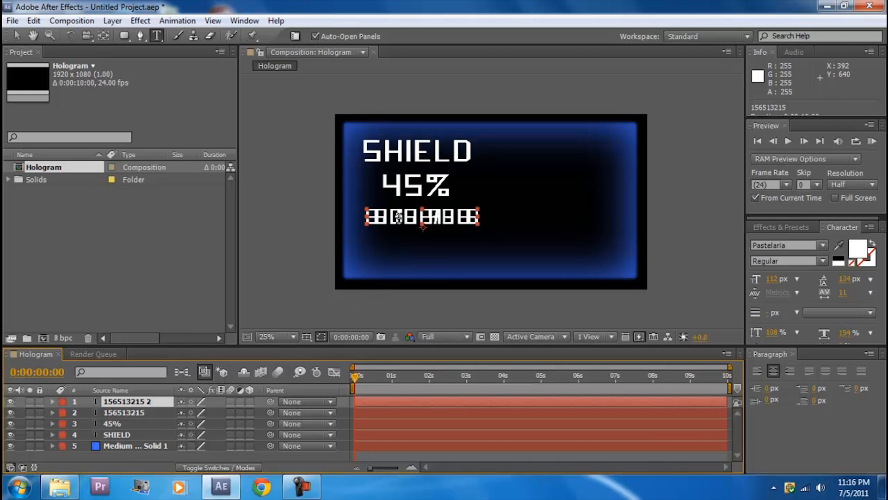
Create a new white solid layer for the vertical bar.
click(112, 20)
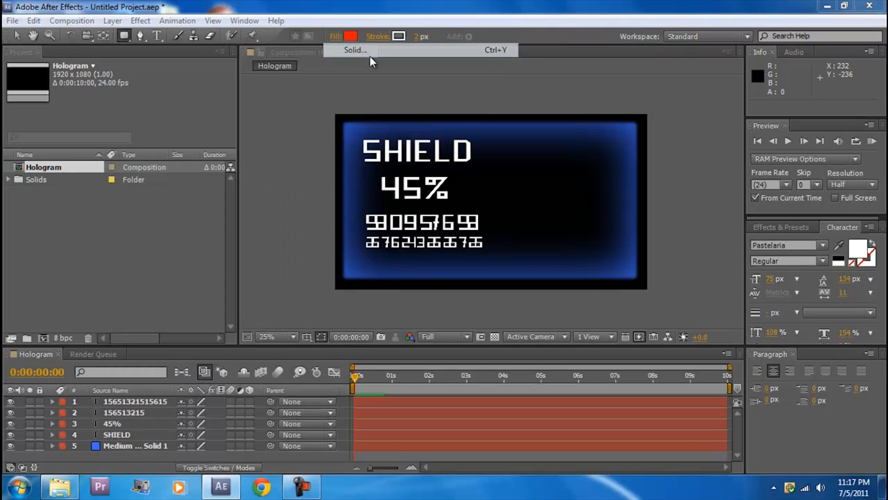
click(355, 49)
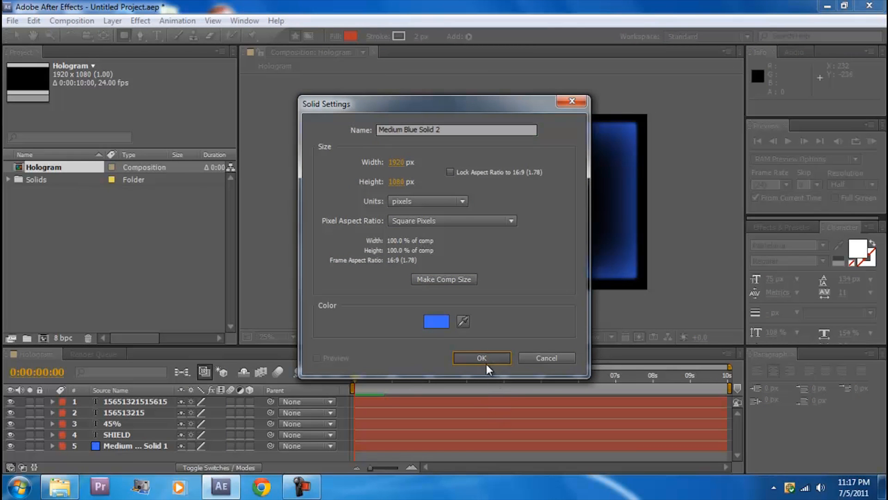
mouse_move(436, 321)
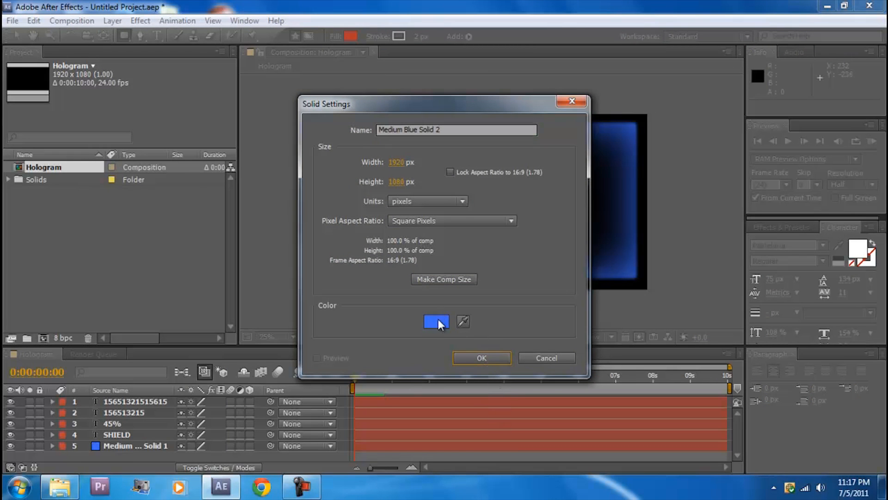
click(435, 321)
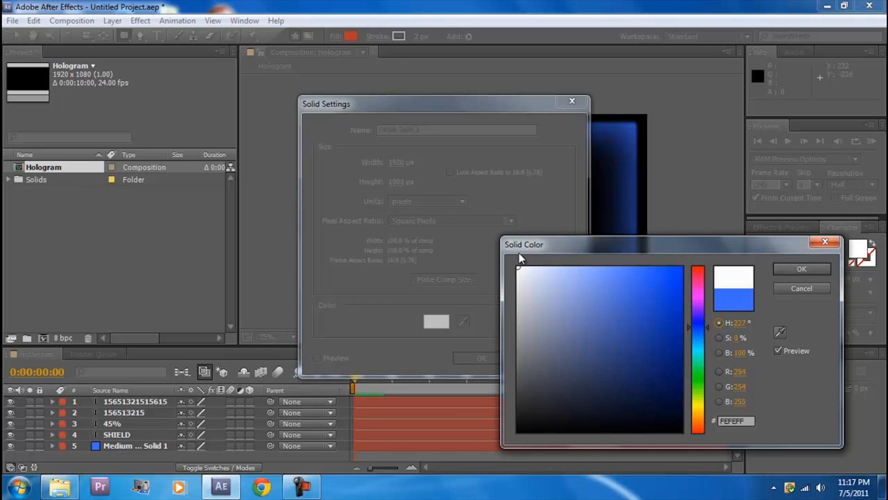
click(801, 268)
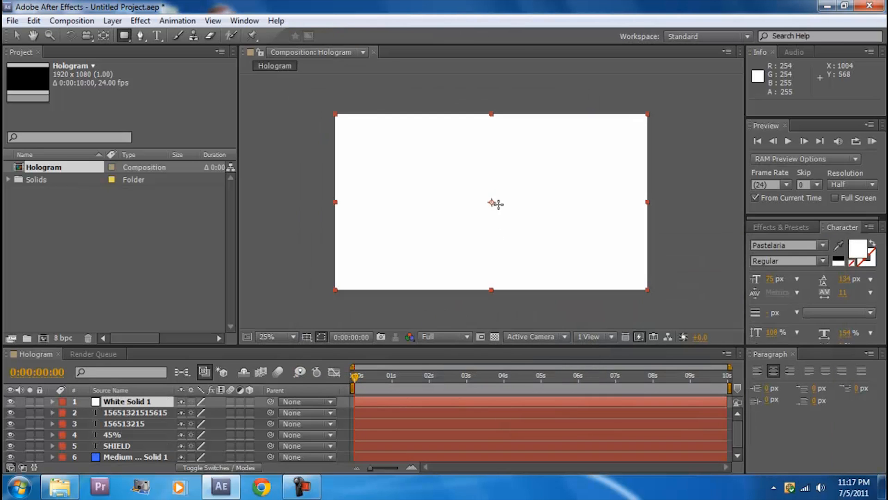
mouse_move(362, 268)
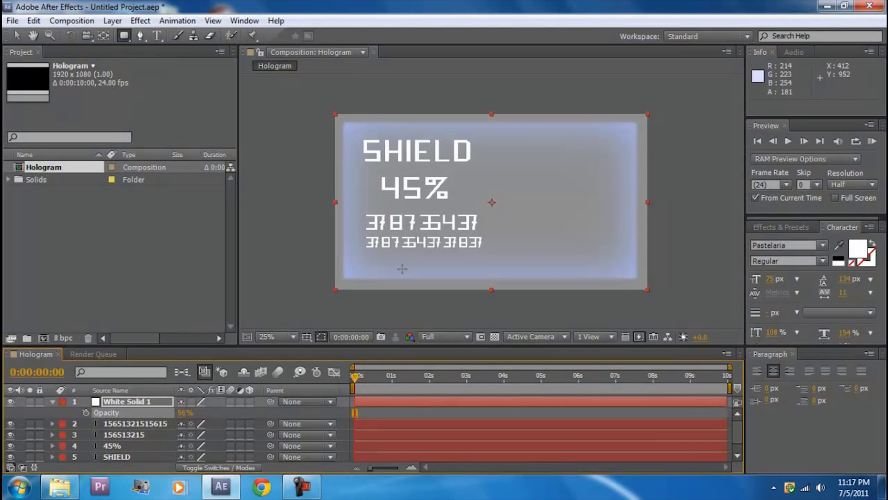
mouse_move(491, 126)
text(RAD)
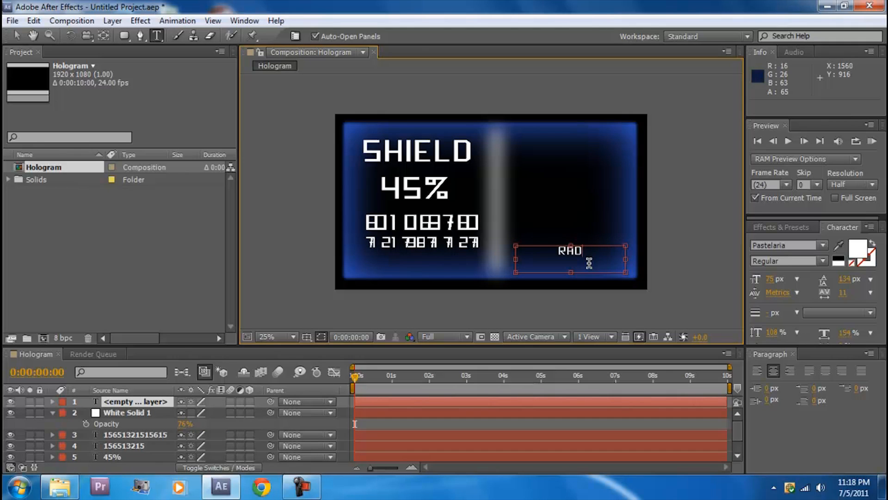
Finish the white RADAR text layer in the lower right of the frame.
text(AR)
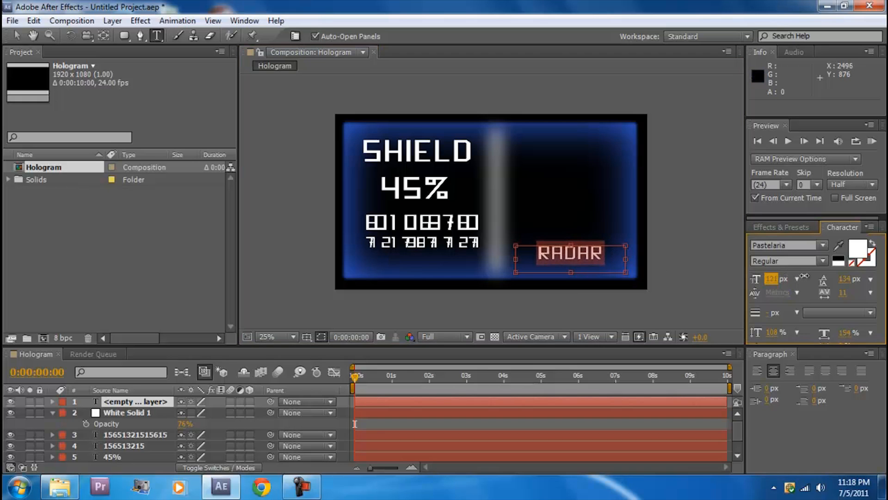
click(488, 206)
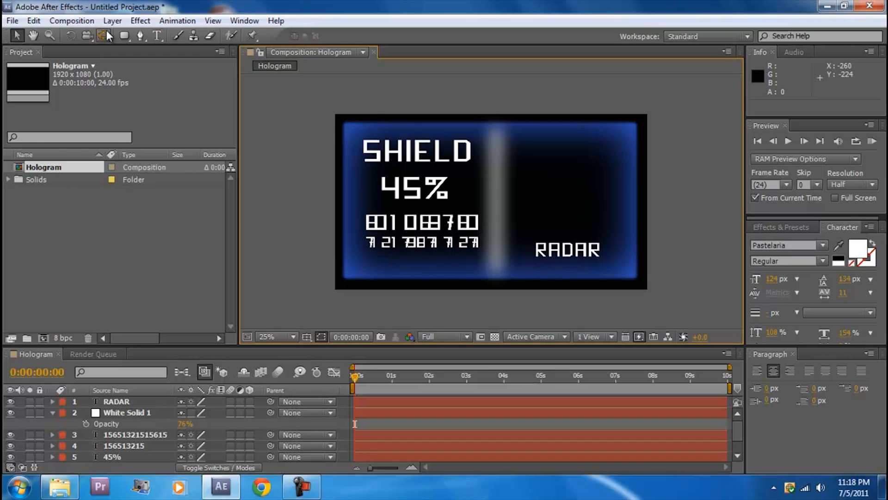
click(112, 20)
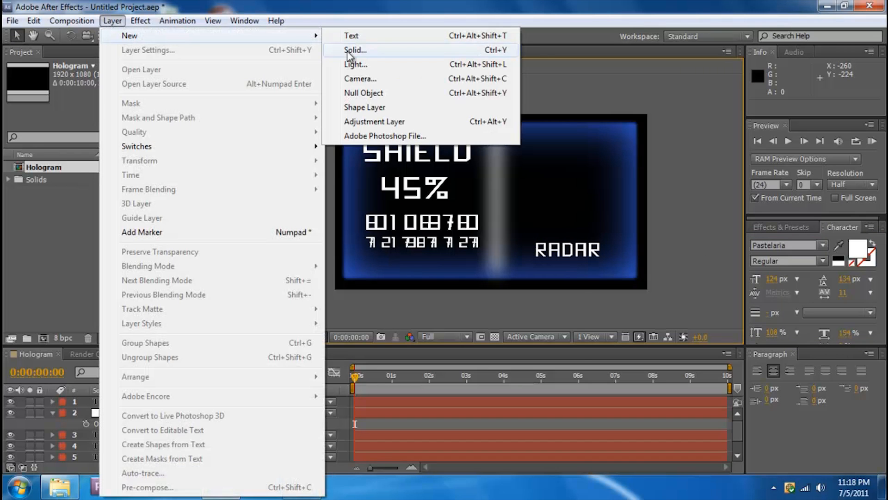
Create a dark muted gray-red solid for the radar disc and inspect it up close.
click(355, 50)
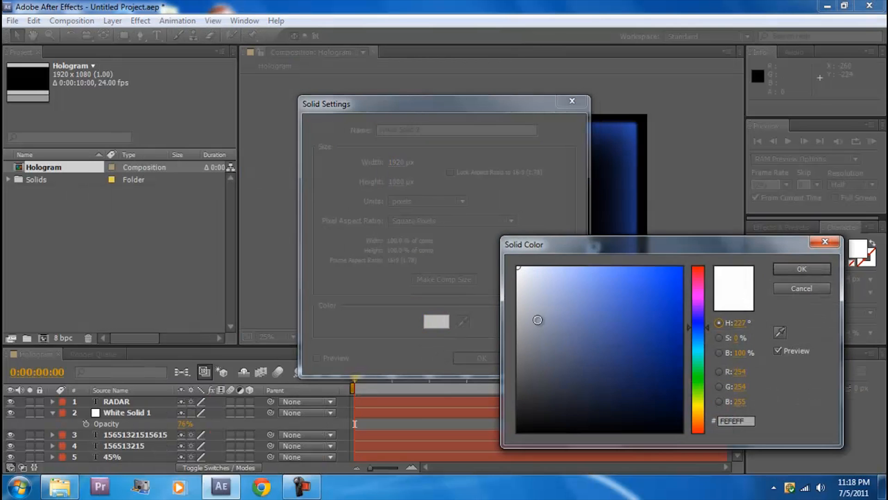
click(698, 277)
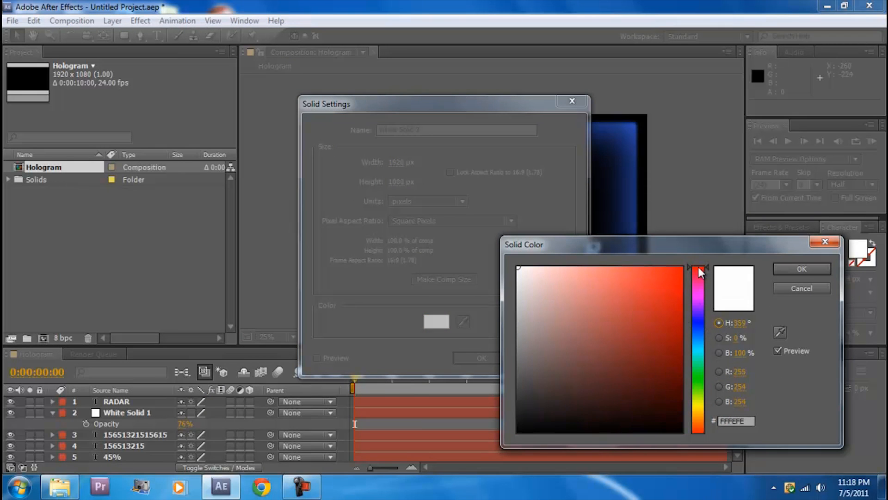
click(580, 331)
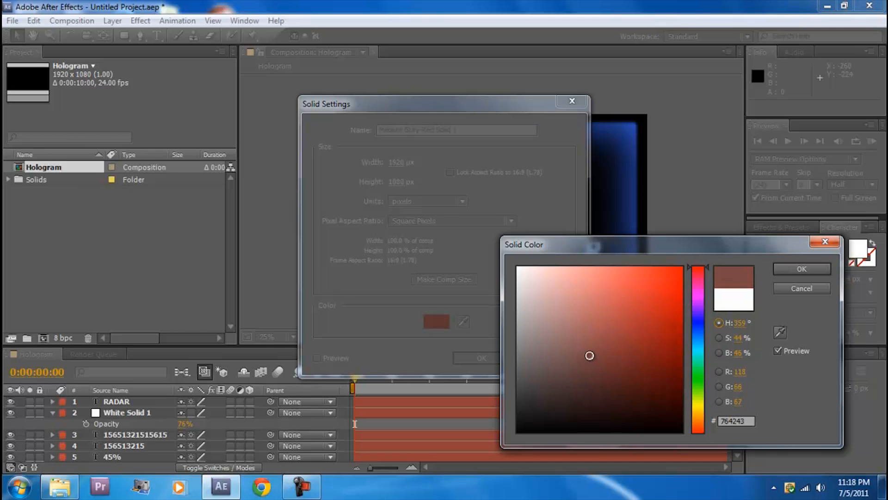
click(801, 268)
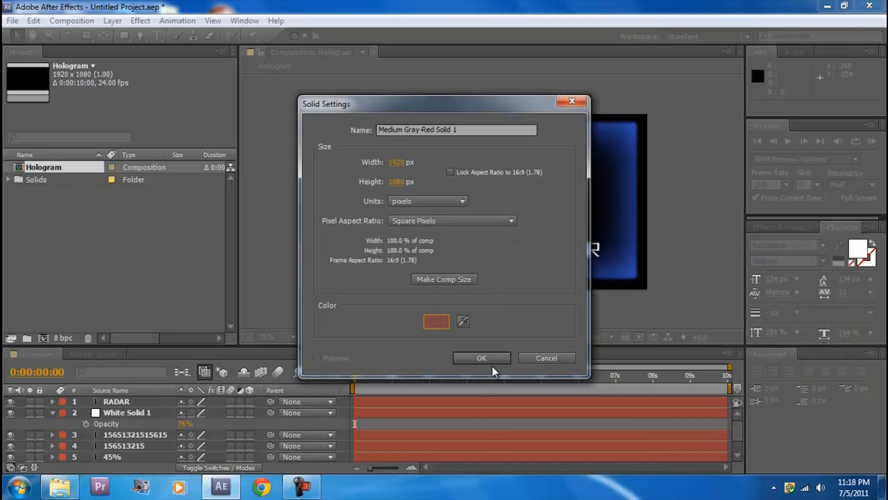
click(481, 357)
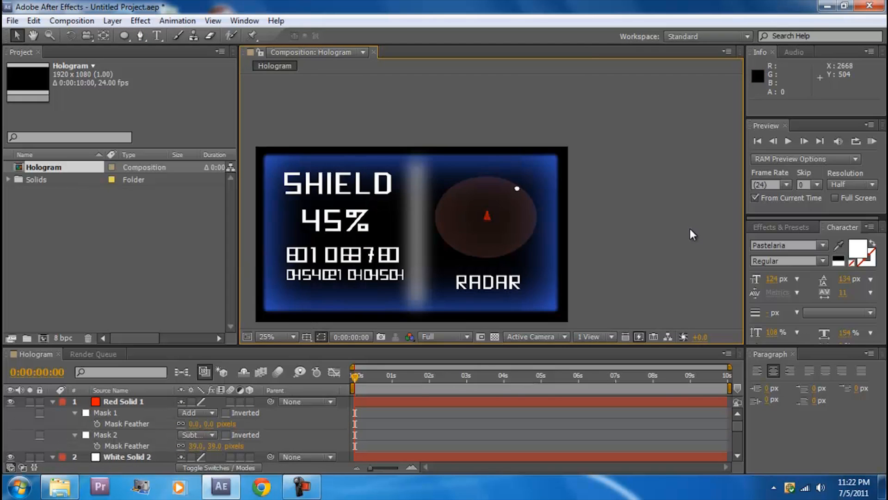
click(289, 337)
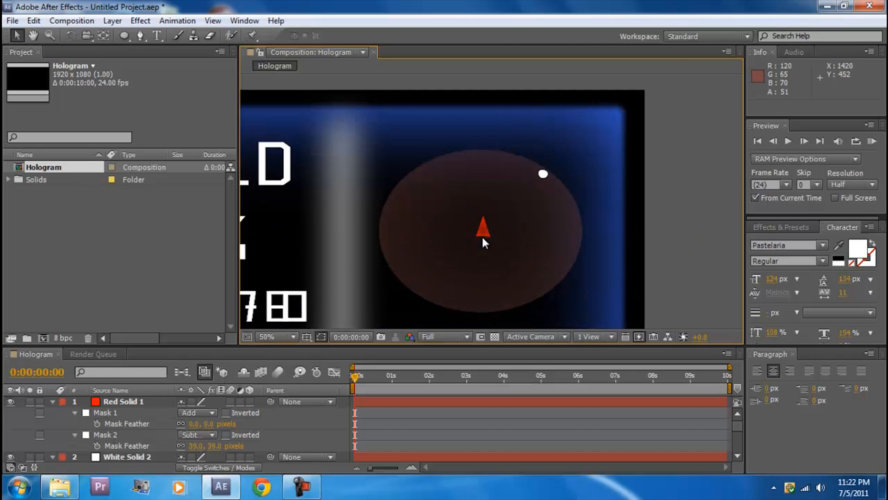
click(277, 337)
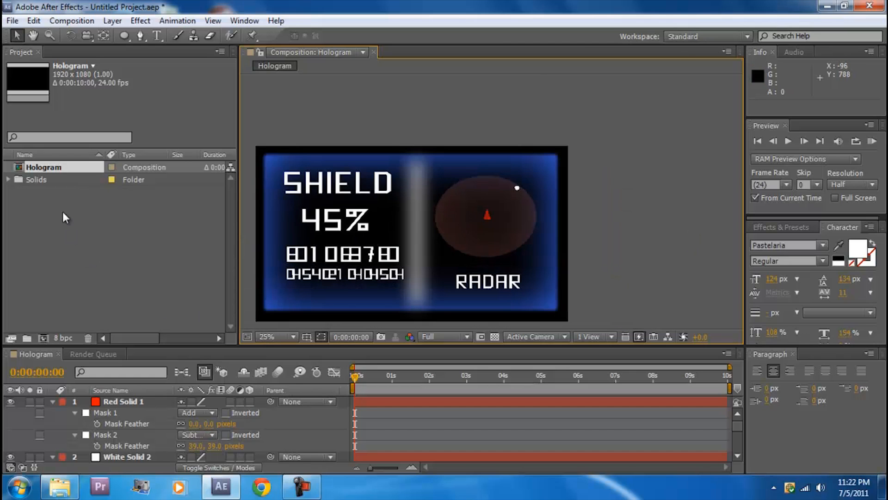
mouse_move(60, 485)
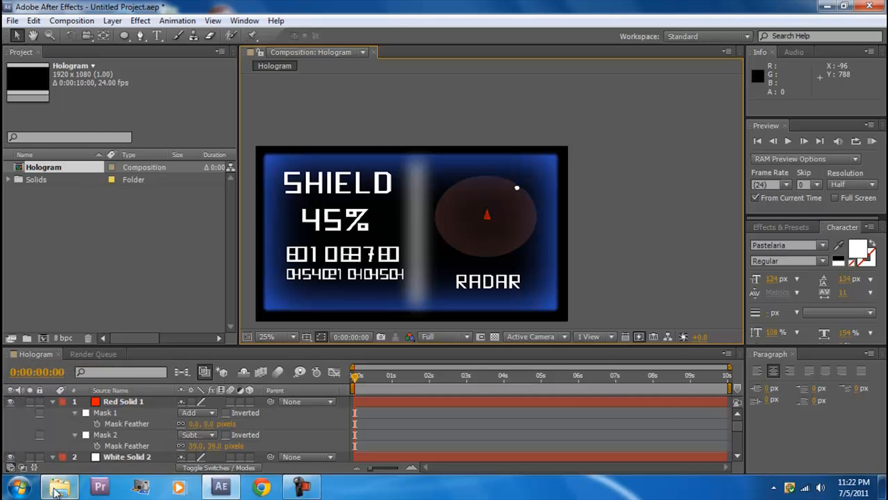
Bring the MVI_2261 clip from the RAW FOOTAGE folder into After Effects.
click(60, 486)
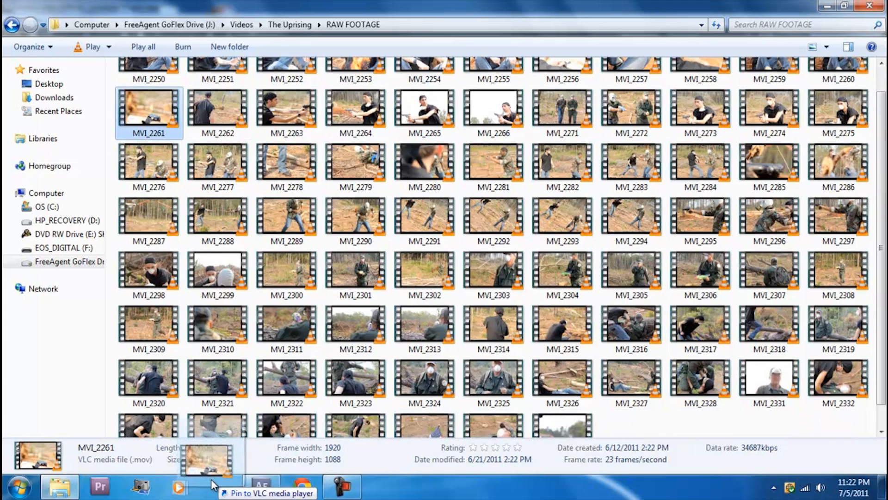
click(220, 486)
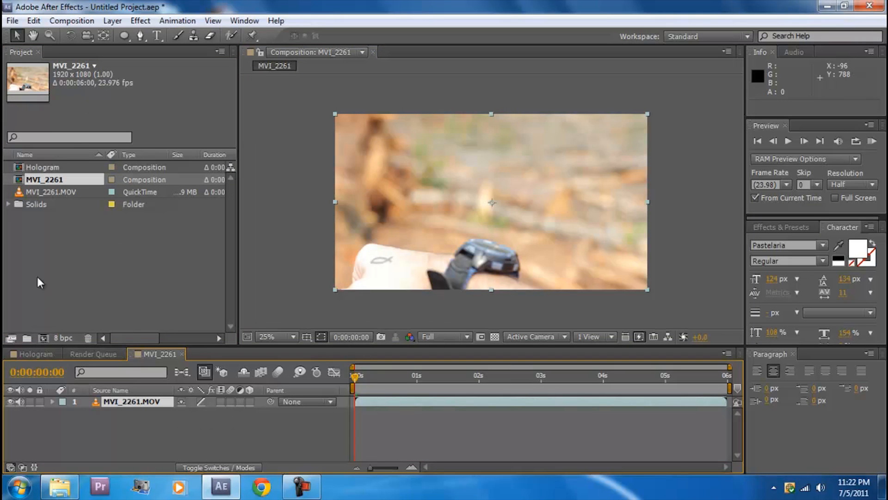
Place the Hologram composition as a layer over the MVI_2261 footage.
click(43, 167)
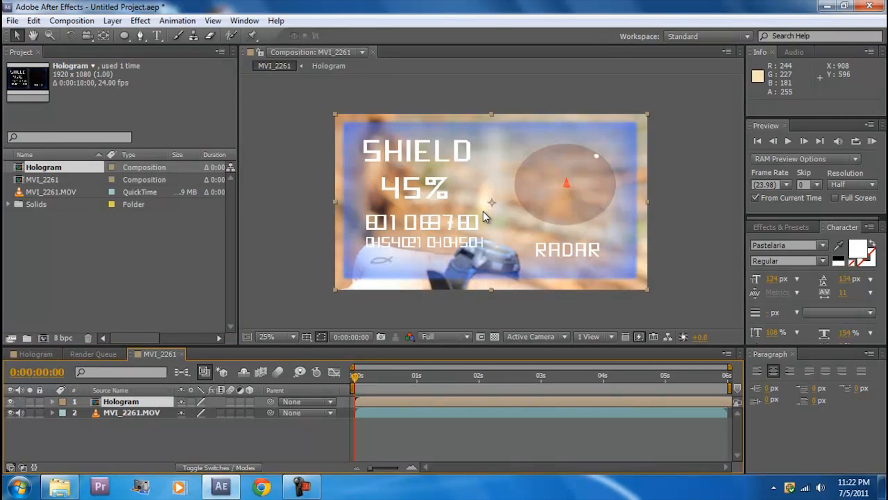
mouse_move(425, 362)
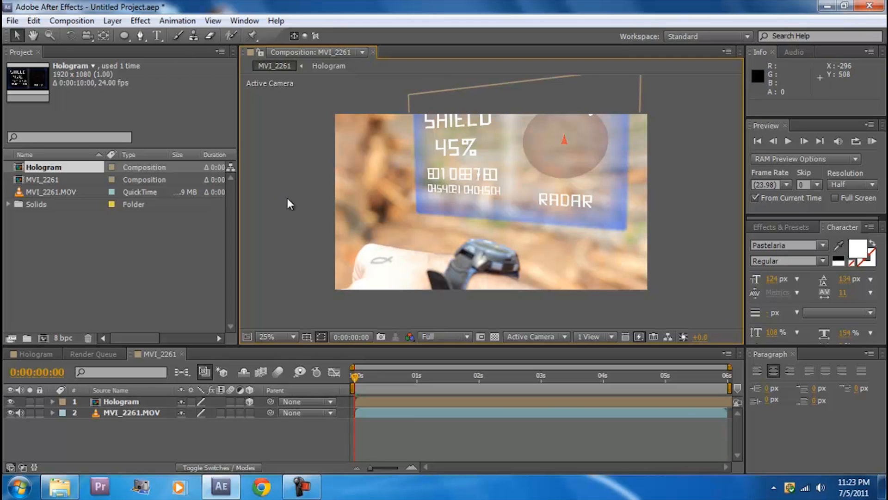
mouse_move(65, 54)
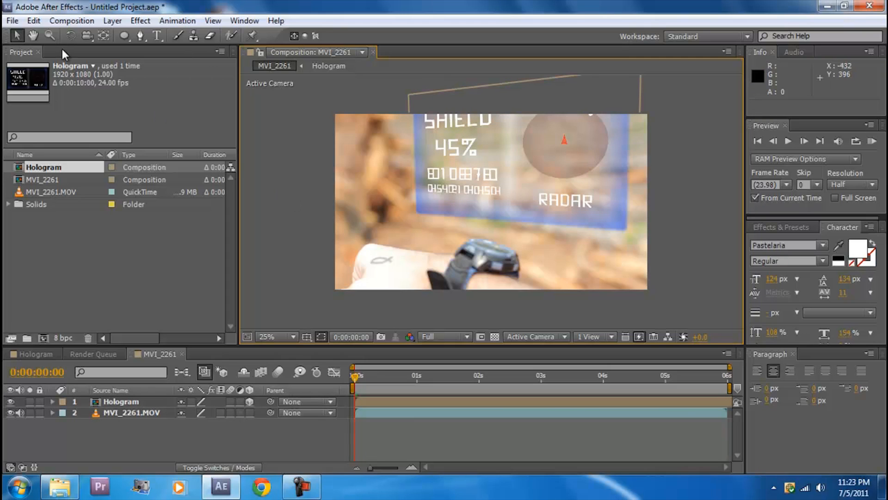
mouse_move(124, 37)
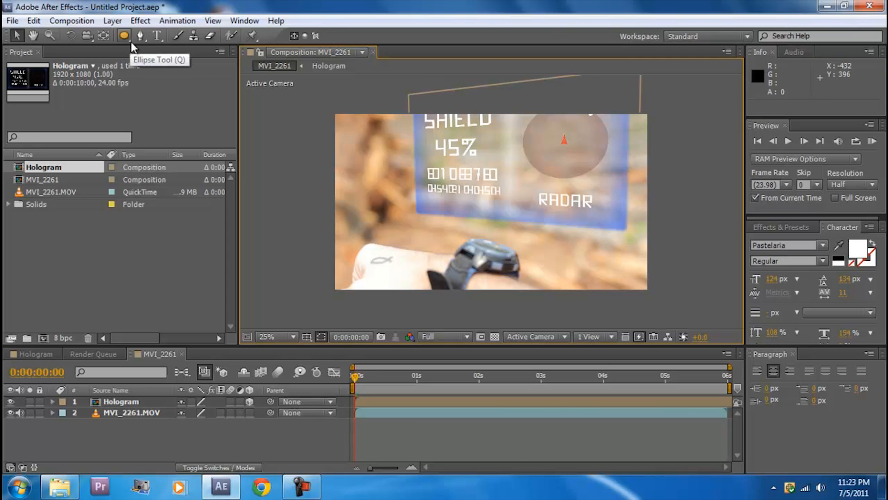
click(112, 20)
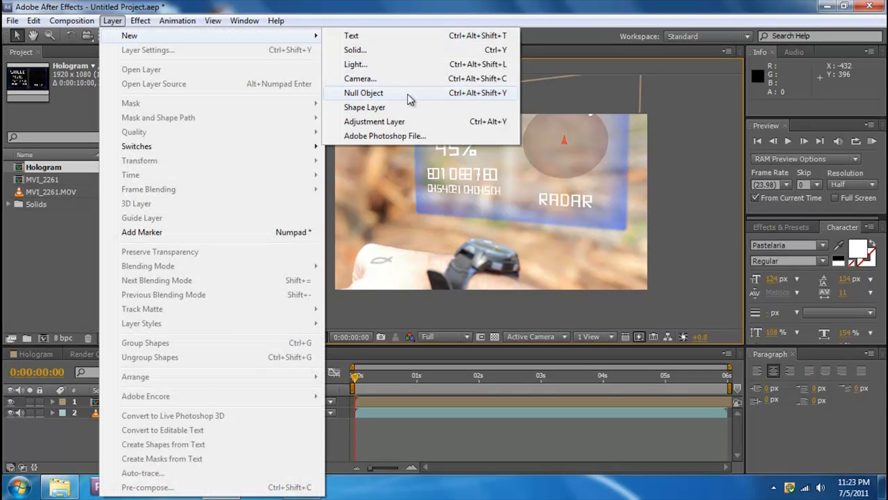
Create a white solid layer above the hologram and footage.
click(355, 50)
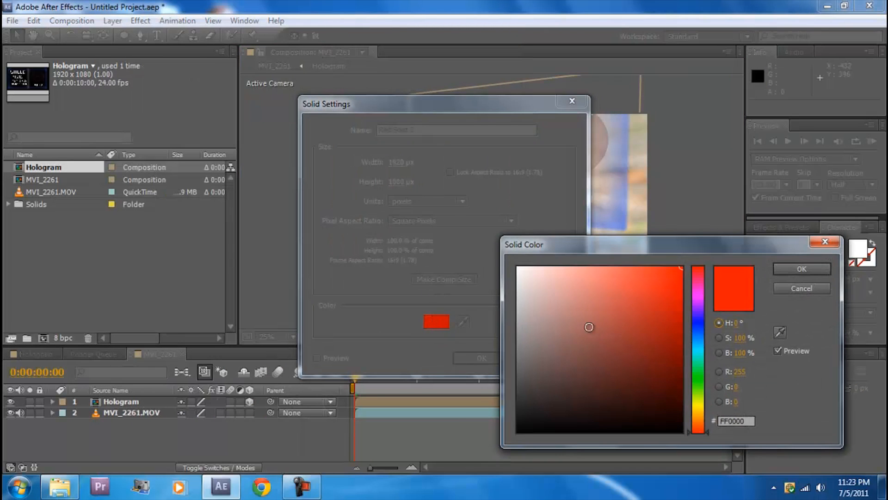
click(516, 267)
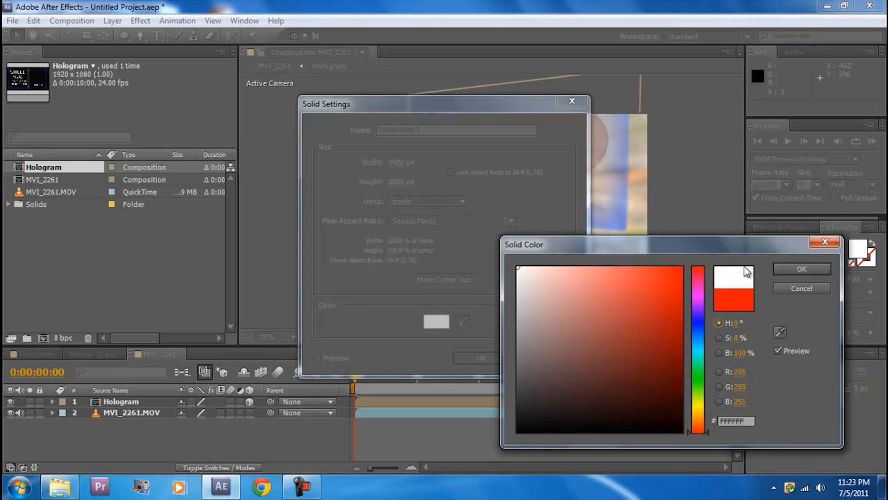
click(801, 268)
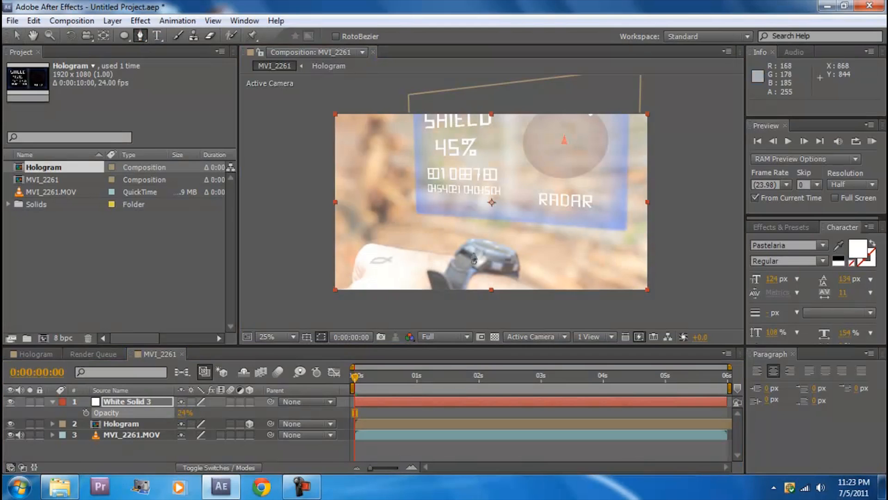
Mask the white solid into a beam running from the watch up to the HUD's bottom corners.
click(52, 401)
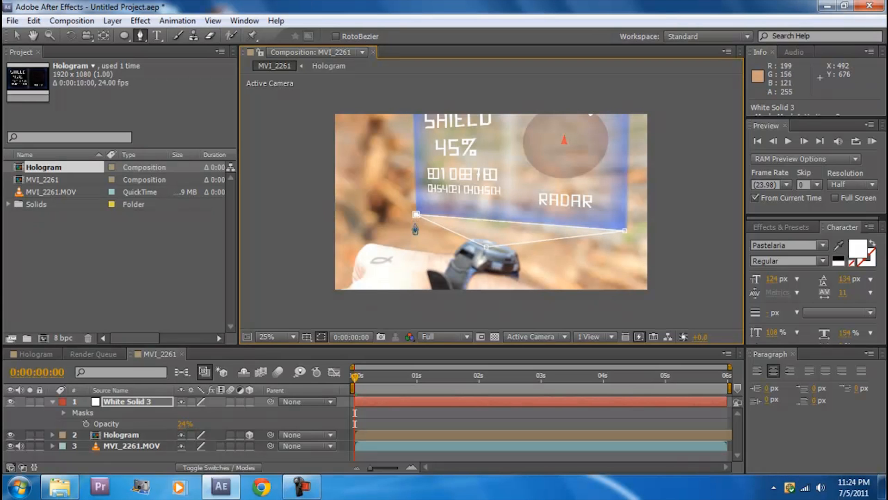
click(64, 413)
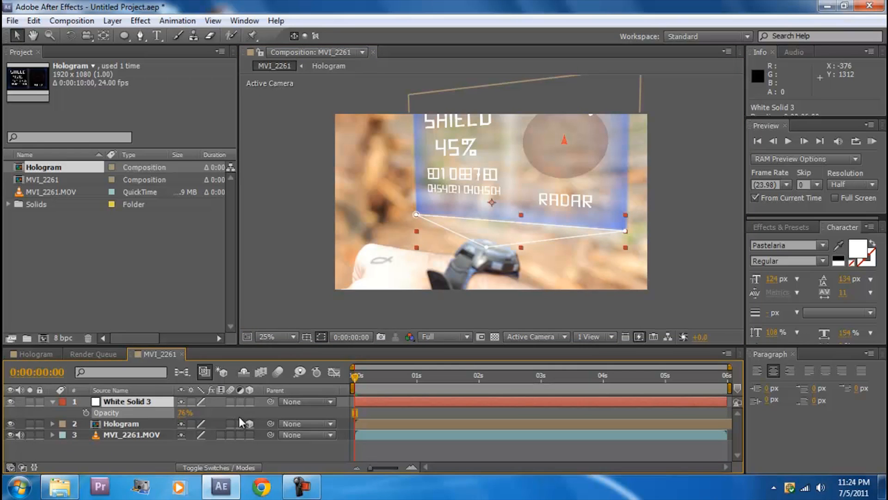
click(289, 289)
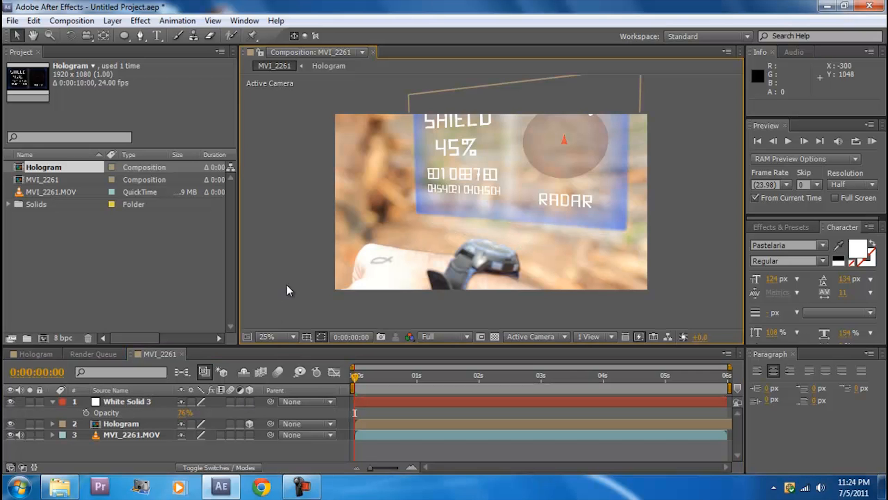
mouse_move(567, 300)
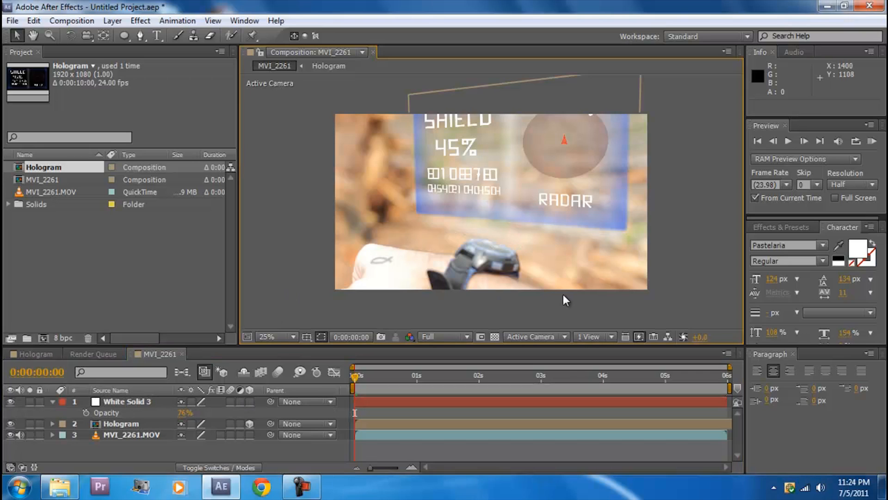
mouse_move(110, 337)
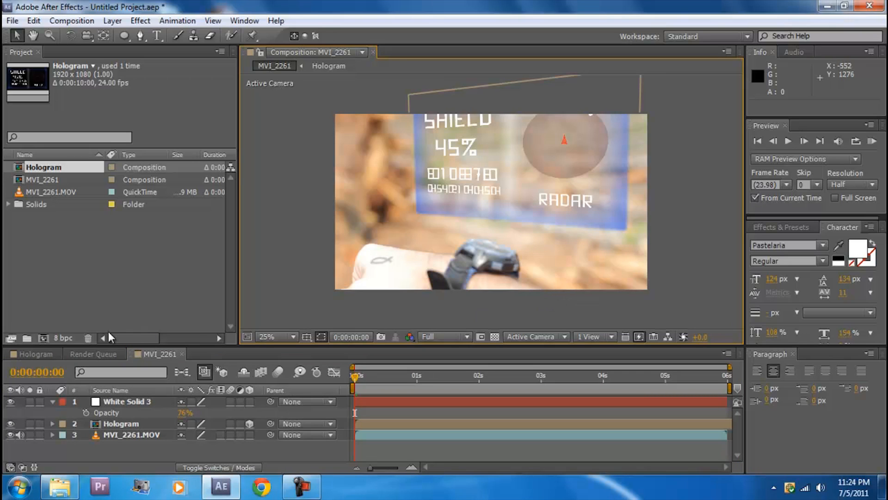
Raise White Solid 3's opacity to 76% and collapse its properties.
click(127, 401)
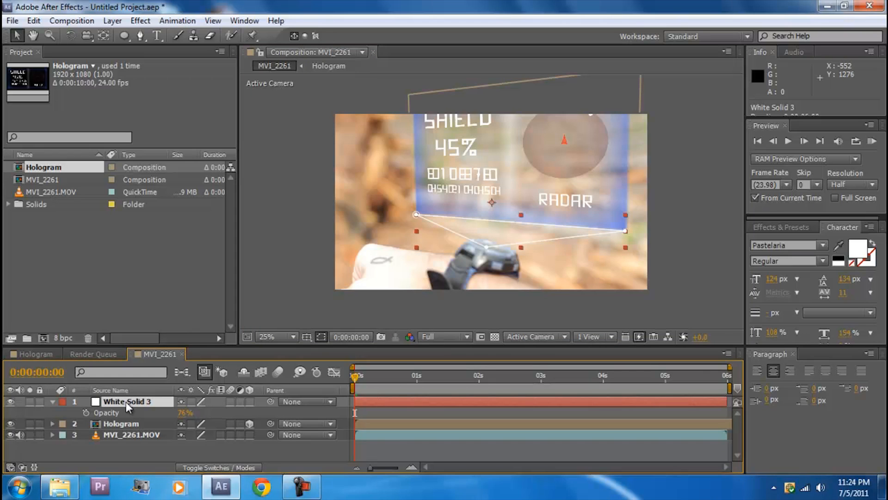
click(253, 310)
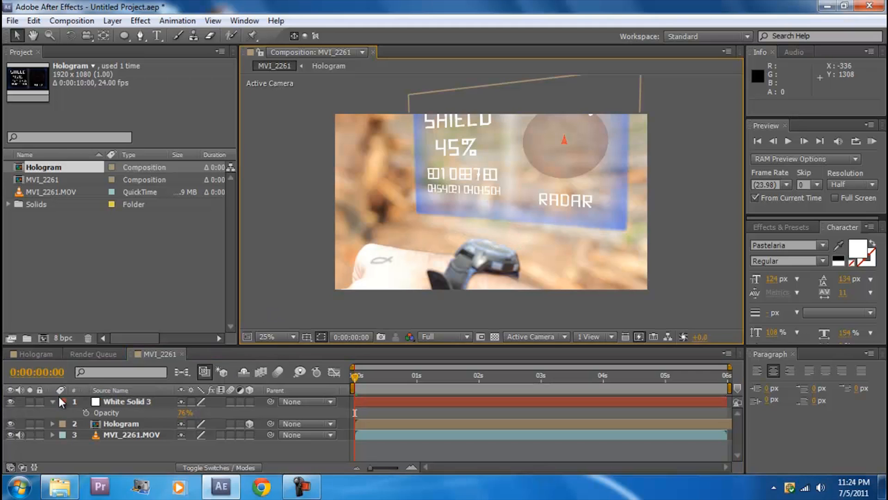
click(52, 401)
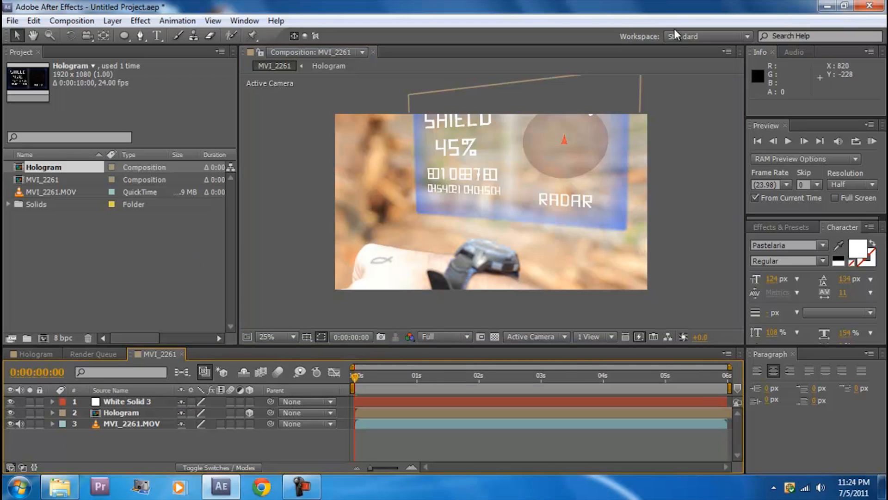
Switch to the Motion Tracking workspace layout.
click(707, 36)
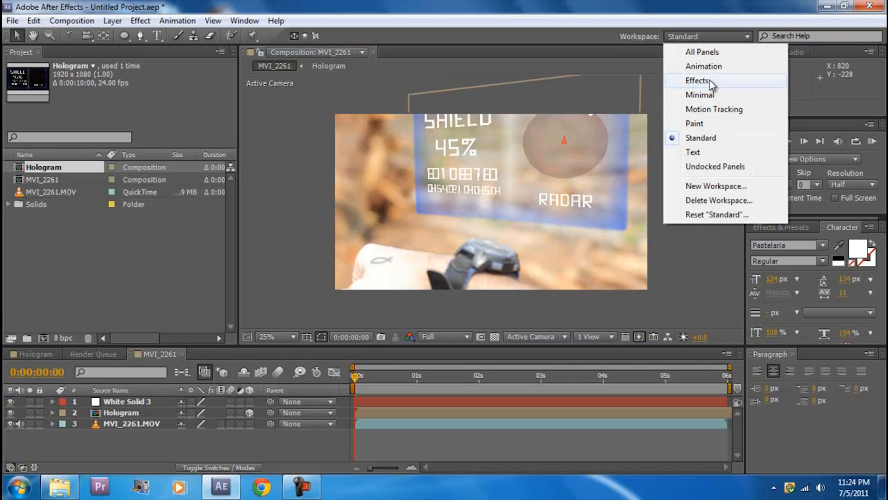
click(715, 109)
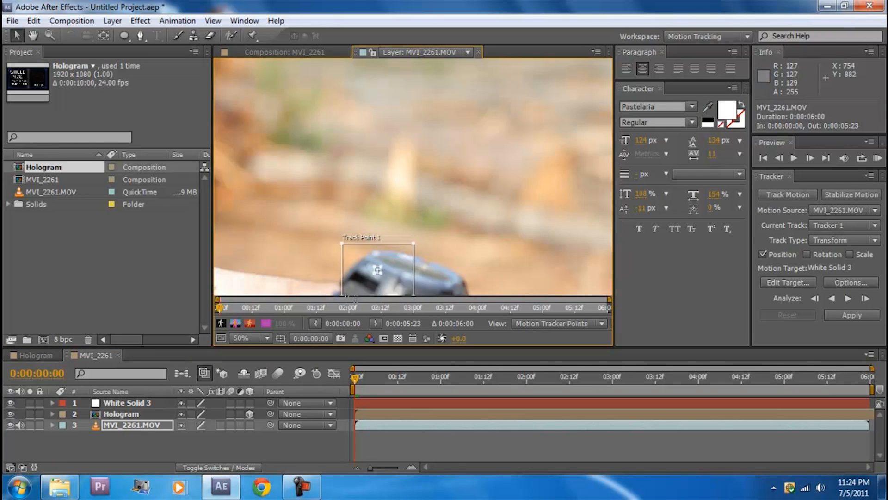
Analyse Track Point 1 on the watch through the MVI_2261.MOV clip, then start adding a null layer.
click(849, 299)
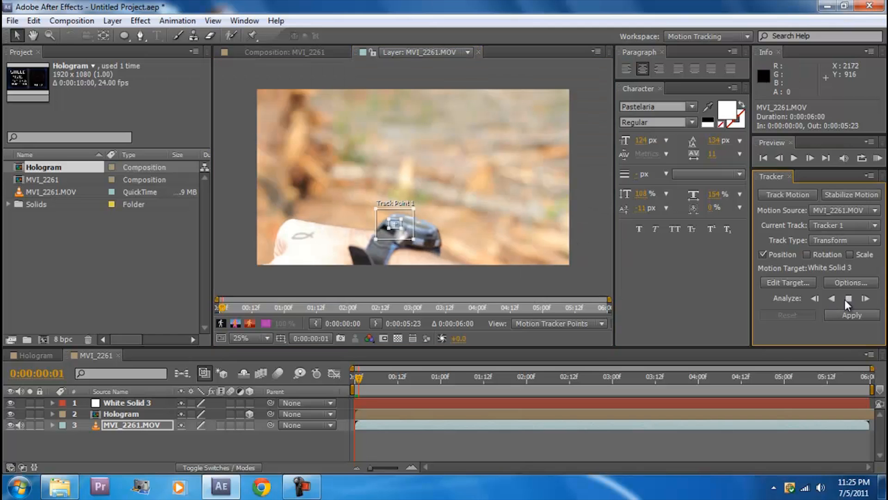
click(867, 299)
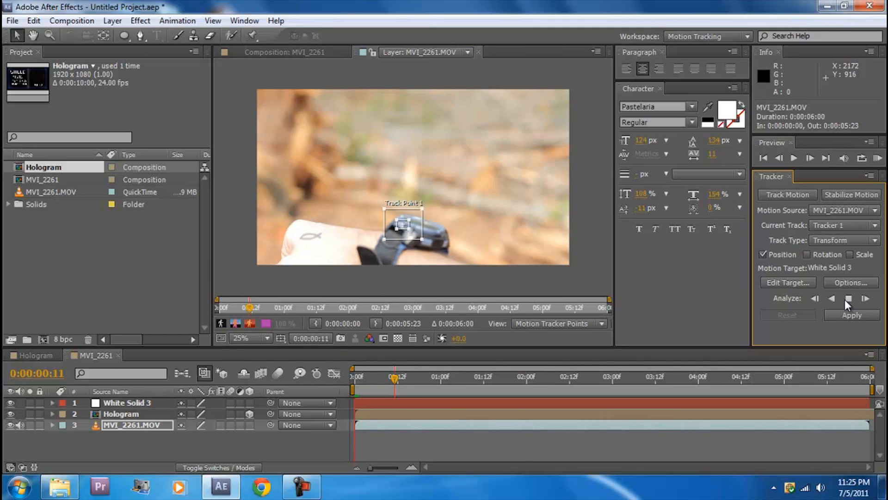
click(866, 299)
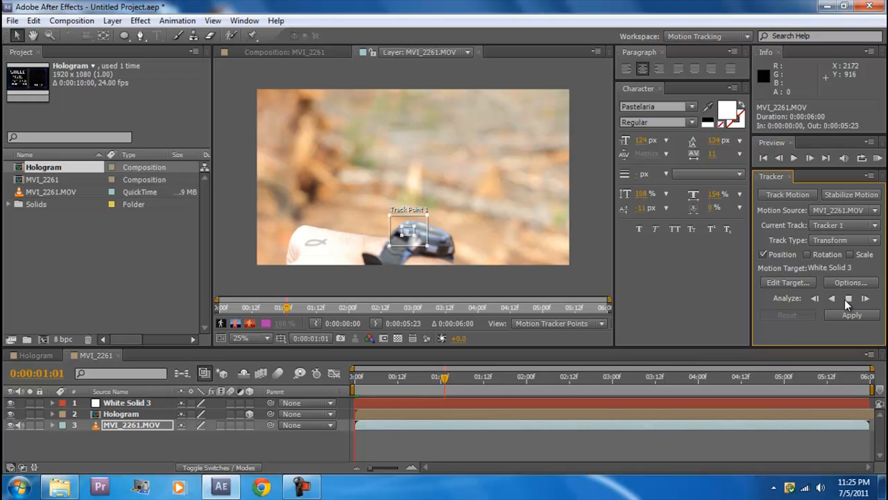
click(865, 299)
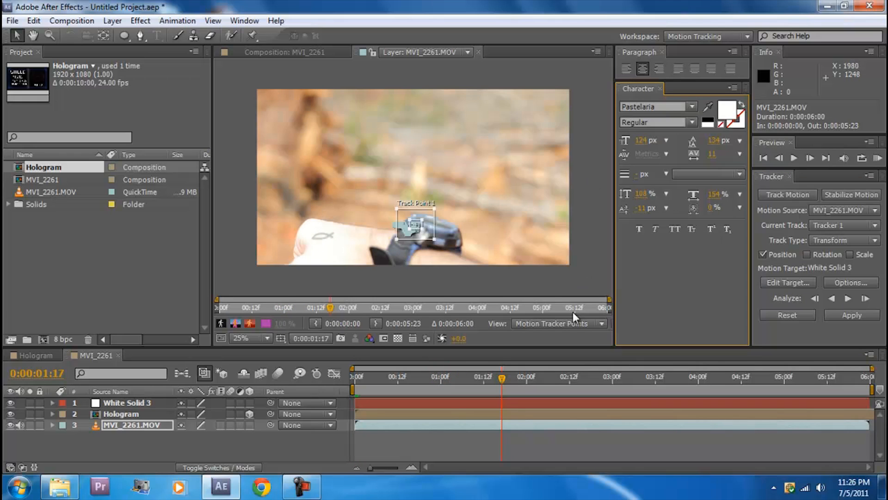
click(112, 21)
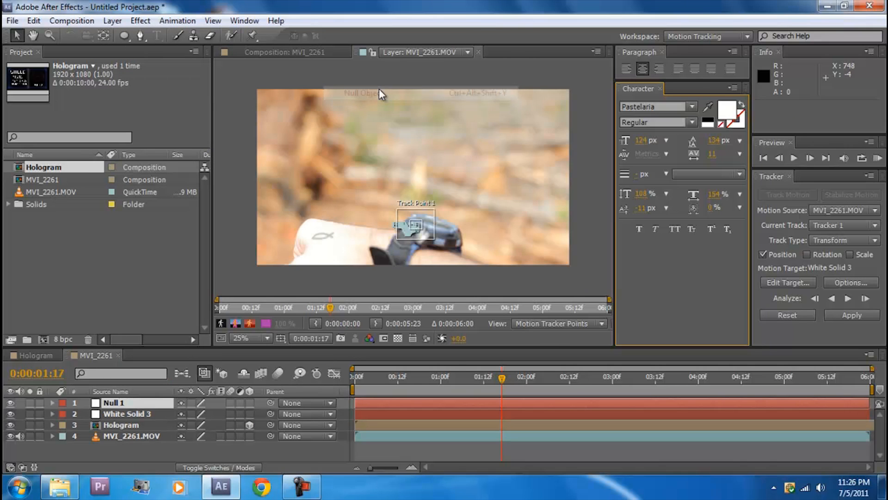
Make Null 1 the tracking target and apply the watch's tracked motion to it as keyframes.
click(786, 282)
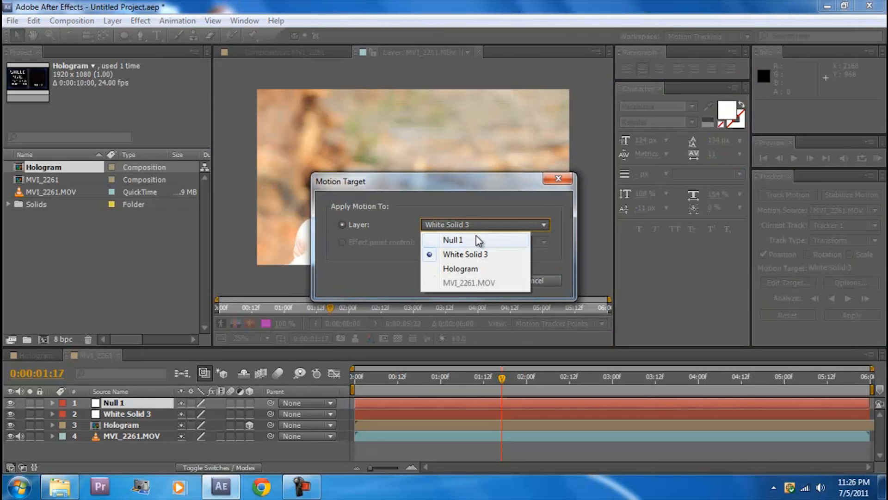
click(454, 240)
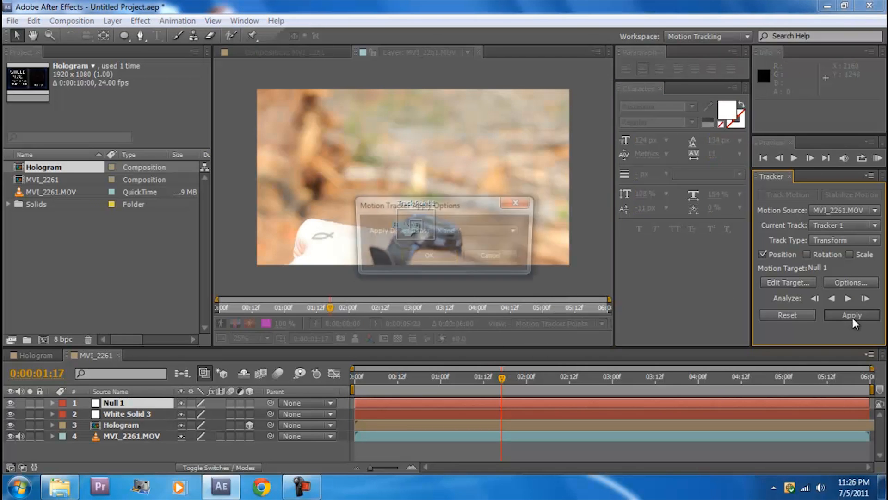
click(429, 255)
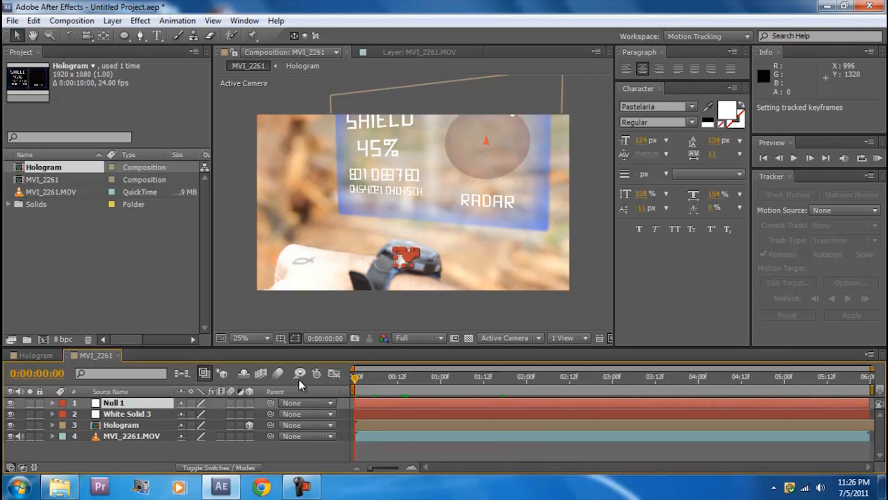
mouse_move(283, 199)
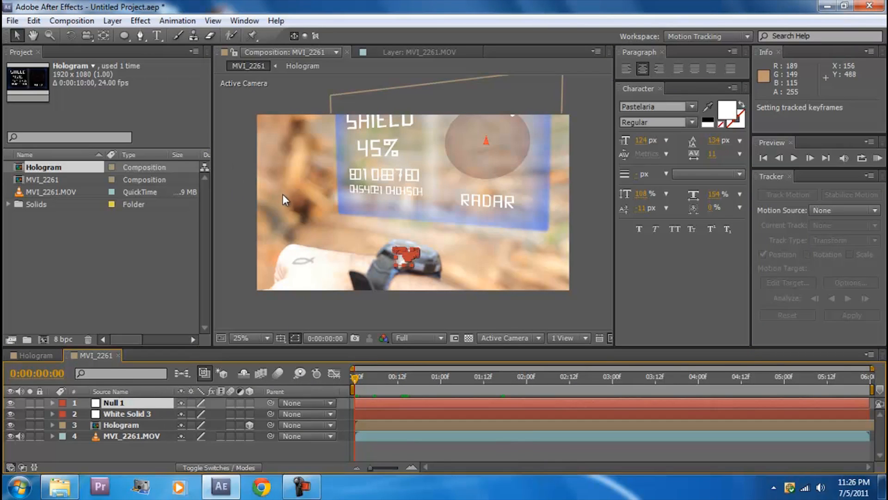
mouse_move(270, 420)
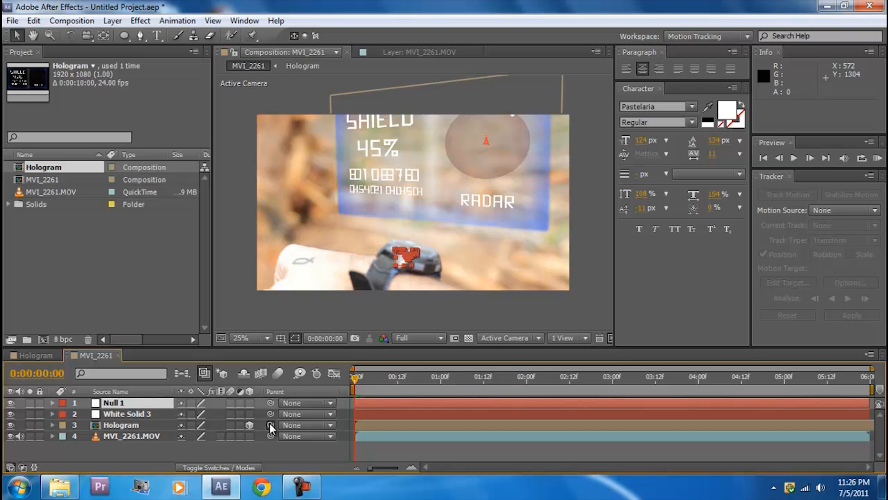
Parent the Hologram and White Solid 3 layers to Null 1 so they follow the watch.
click(307, 425)
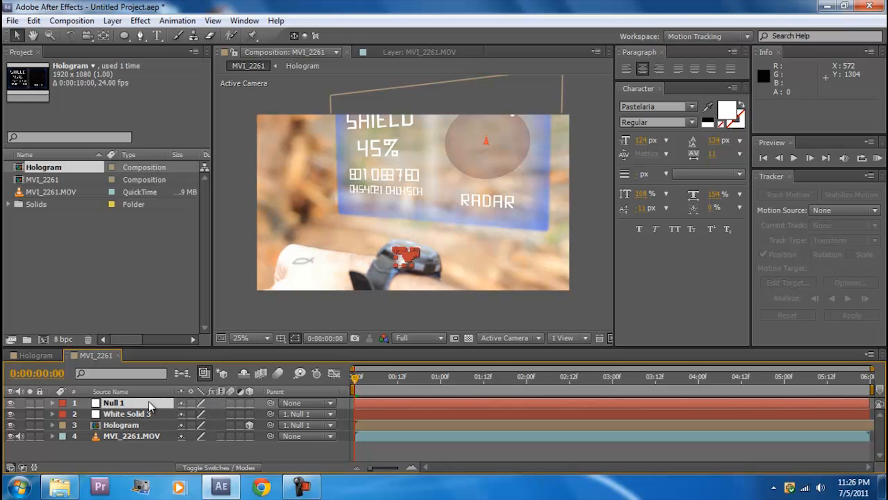
mouse_move(452, 385)
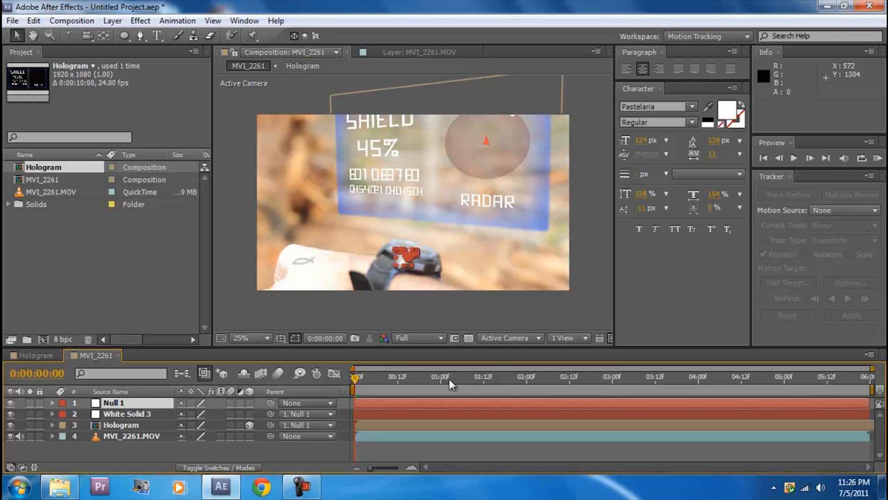
click(741, 36)
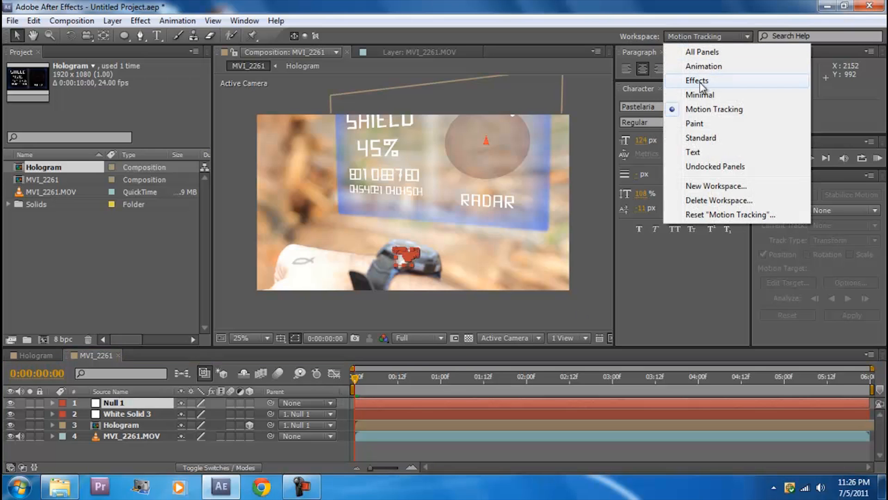
On the adjustment layer's Curves, reshape the red channel and lift the green mid-tones.
click(701, 138)
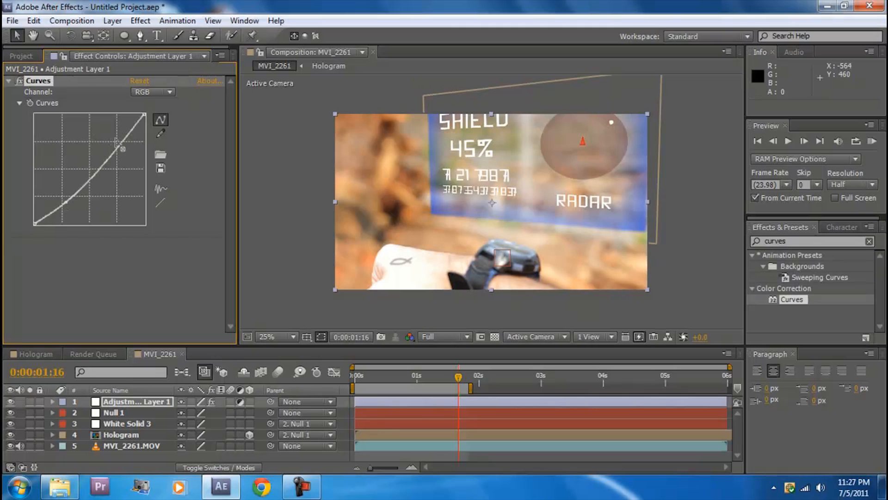
click(153, 91)
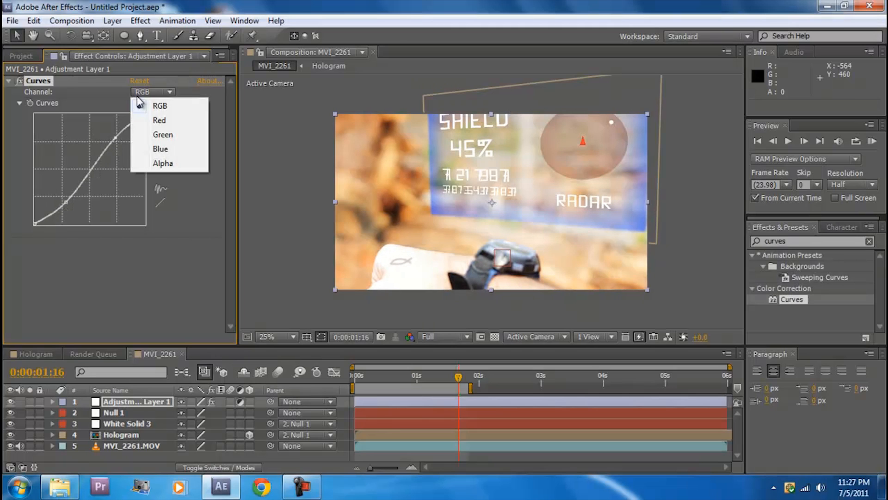
click(159, 120)
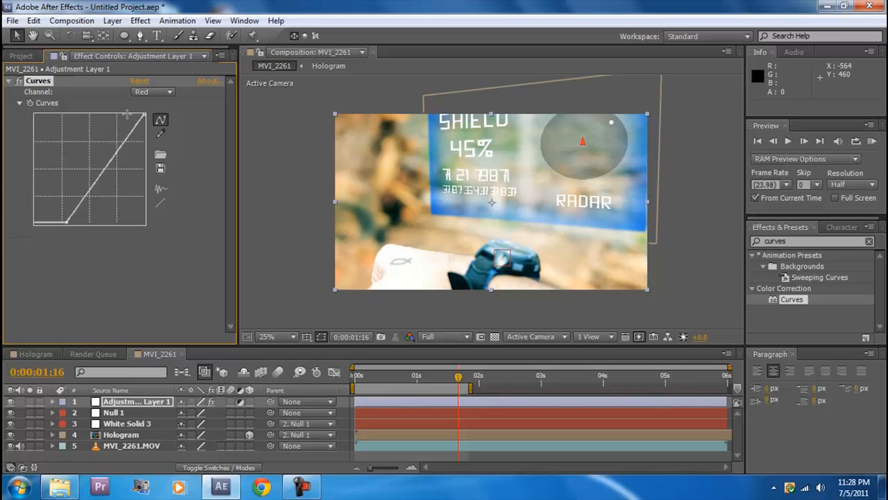
click(153, 92)
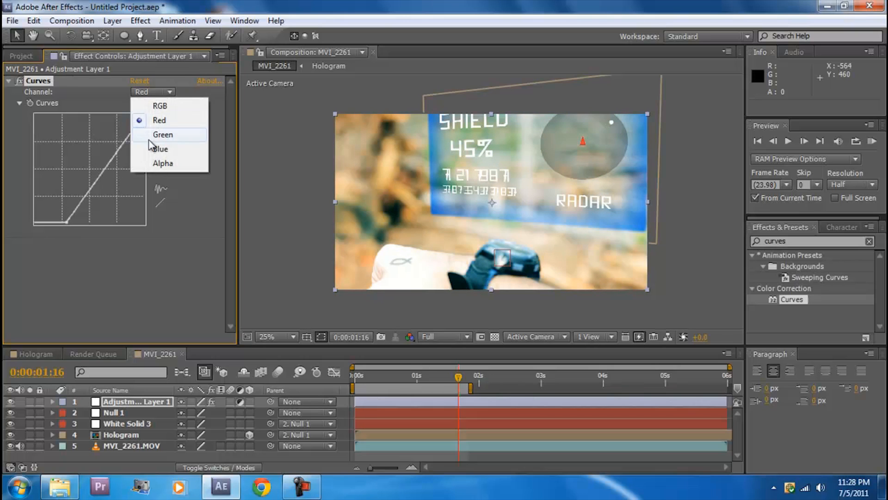
click(163, 135)
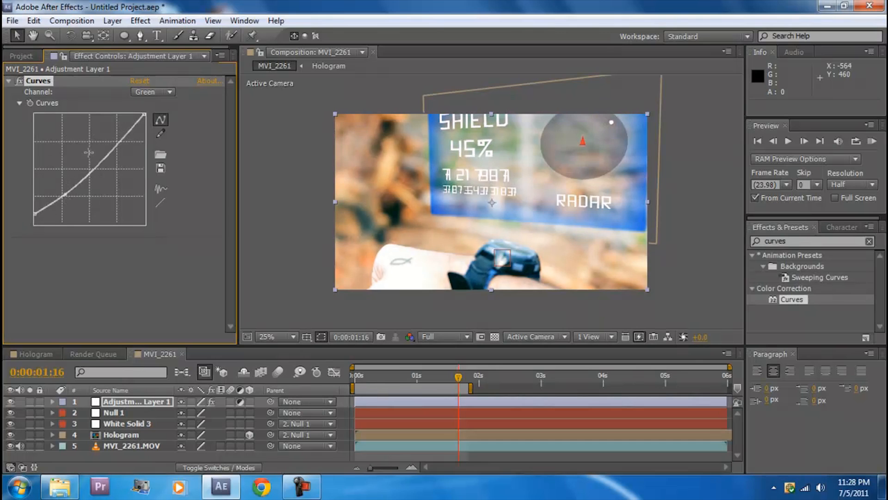
drag(88, 152, 117, 139)
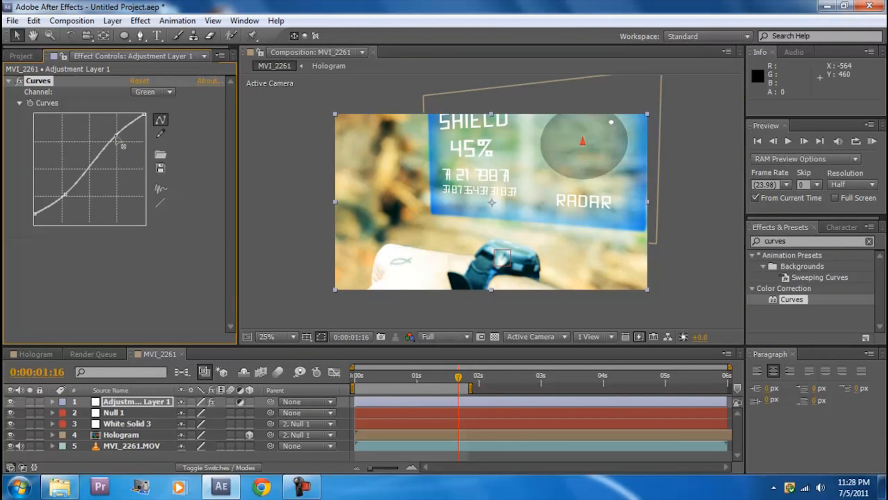
Bend the blue channel curve into an S-shape for a cold look.
click(153, 91)
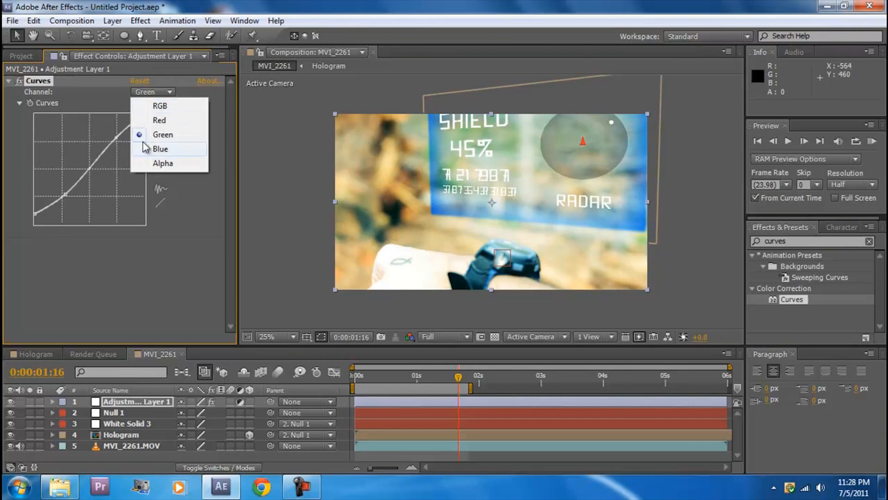
click(161, 148)
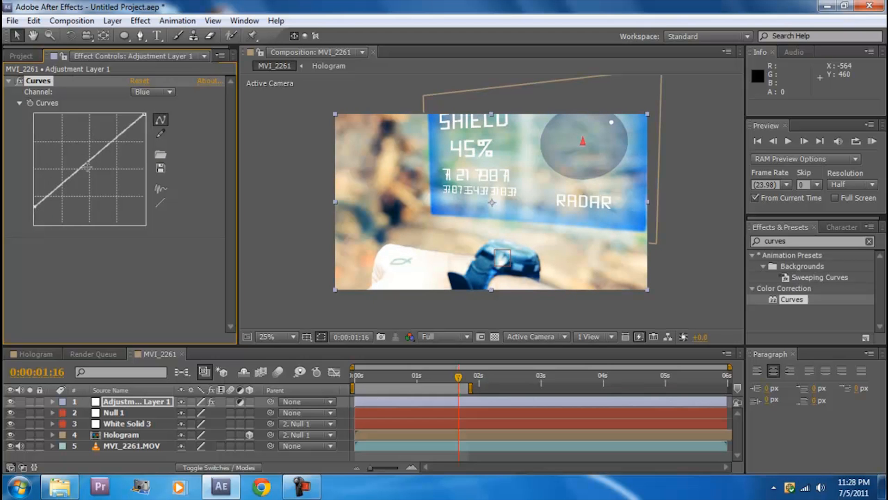
mouse_move(106, 183)
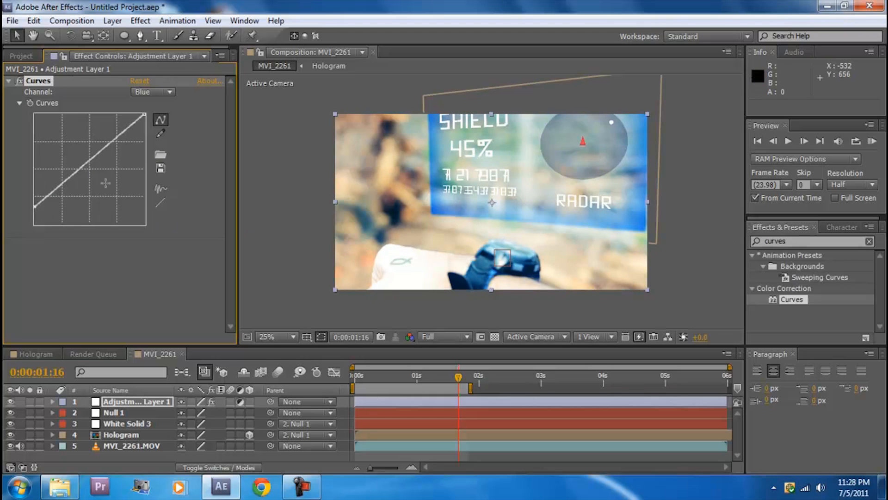
drag(74, 165, 62, 189)
text(tint)
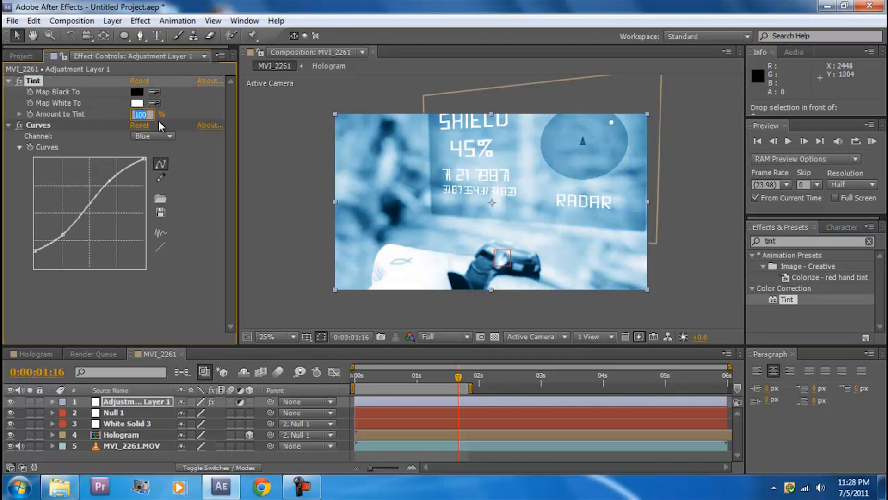
Lower the Tint amount toward 36% and collapse the Tint and Curves effects.
text(50)
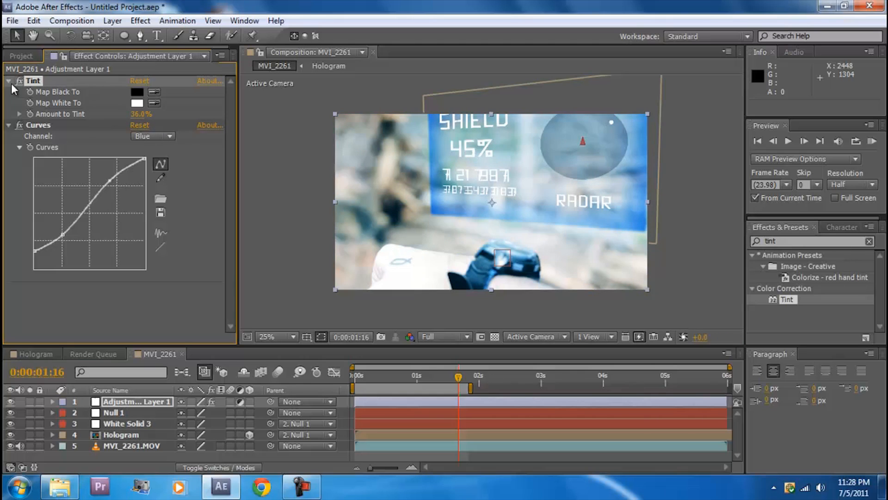
click(8, 80)
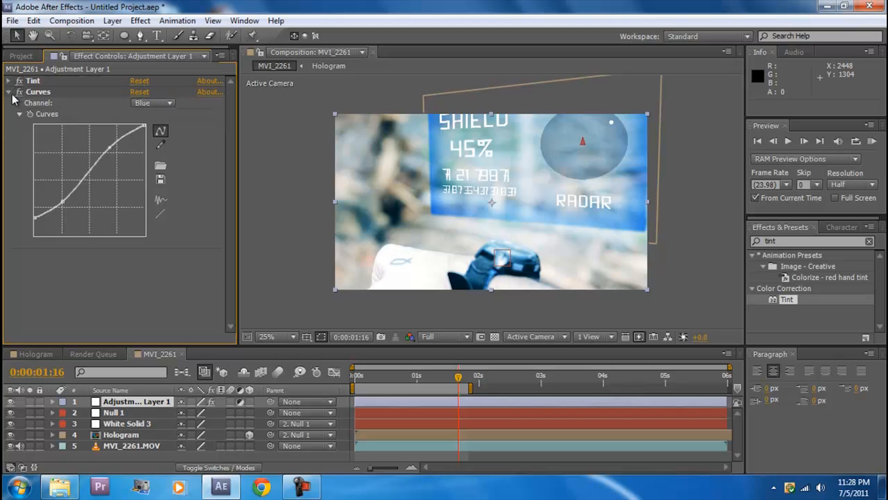
click(9, 92)
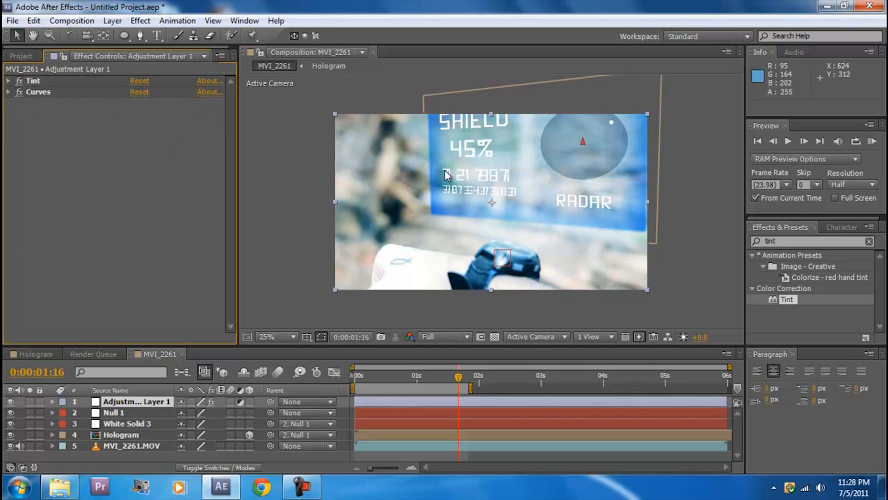
Create a new black solid layer, Black Solid 1, on top of the composition.
click(112, 20)
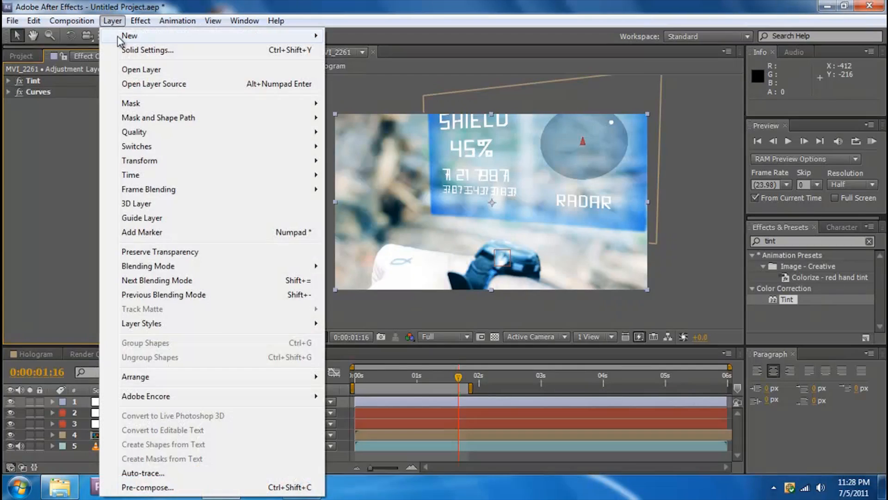
click(148, 50)
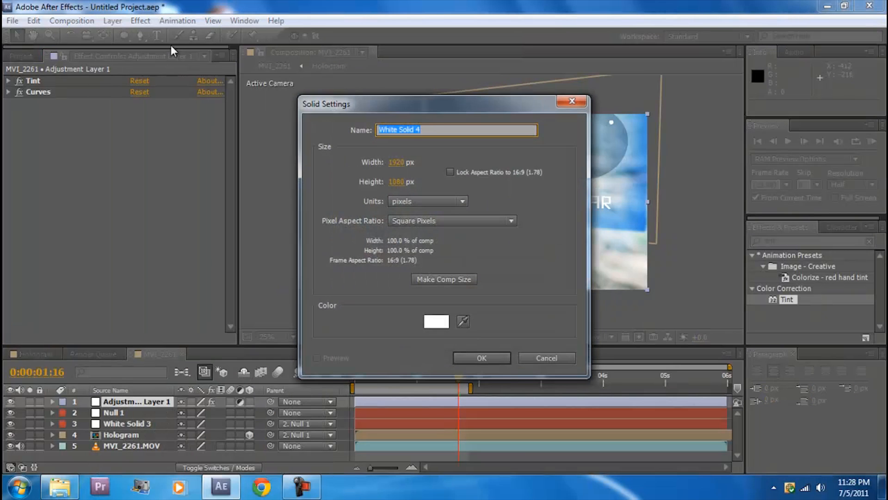
click(436, 321)
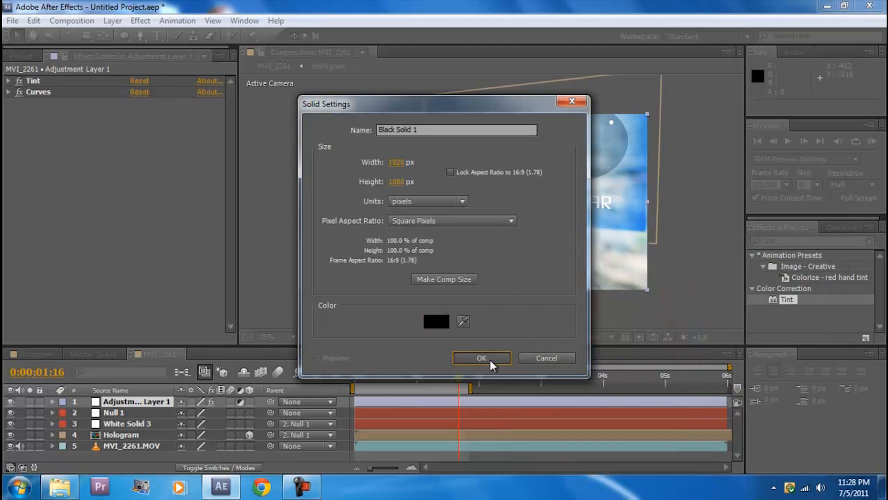
click(482, 358)
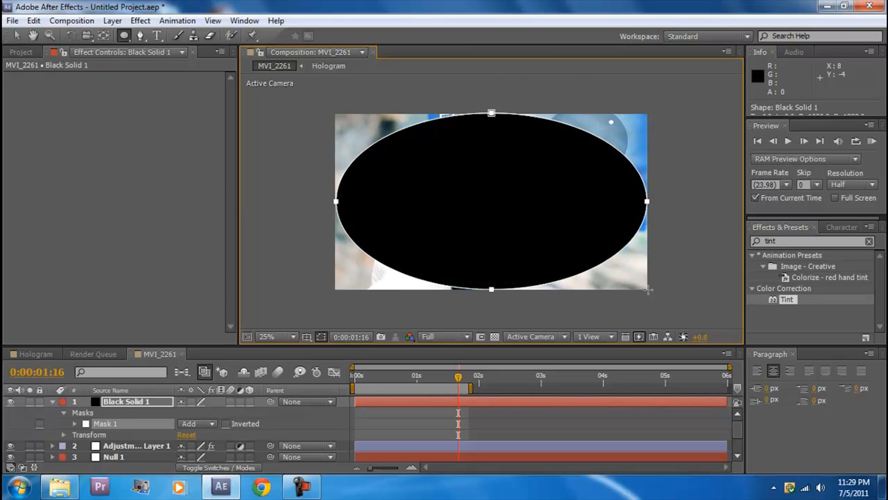
Invert the elliptical mask and set the vignette's opacity to 52%.
click(196, 423)
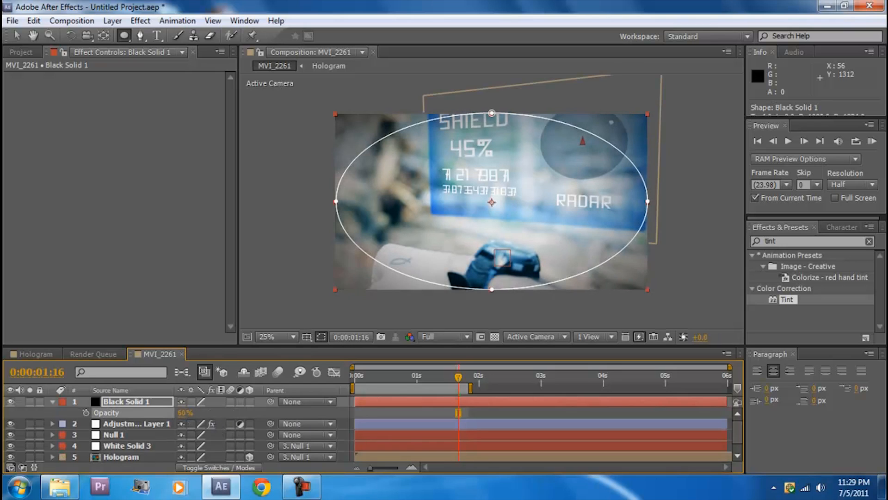
click(185, 413)
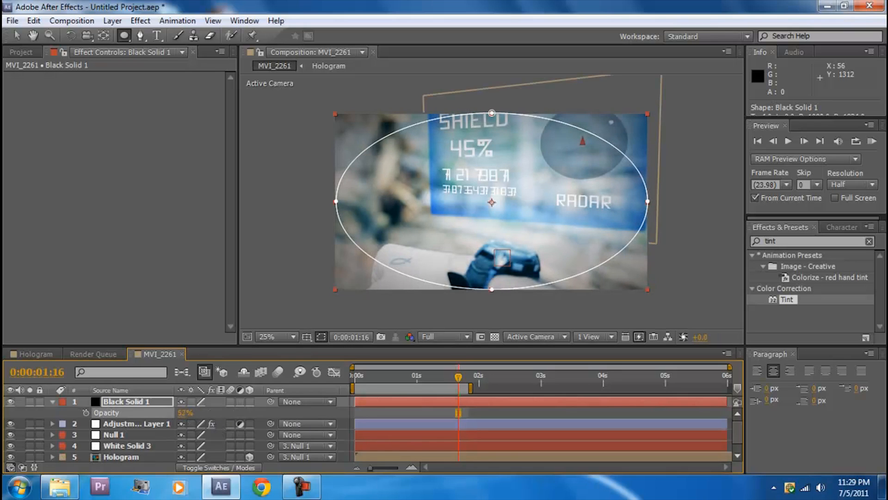
click(52, 401)
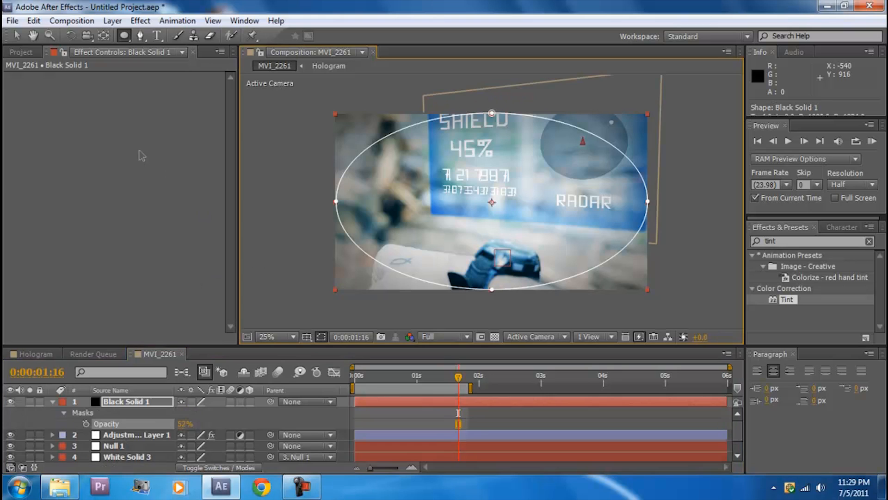